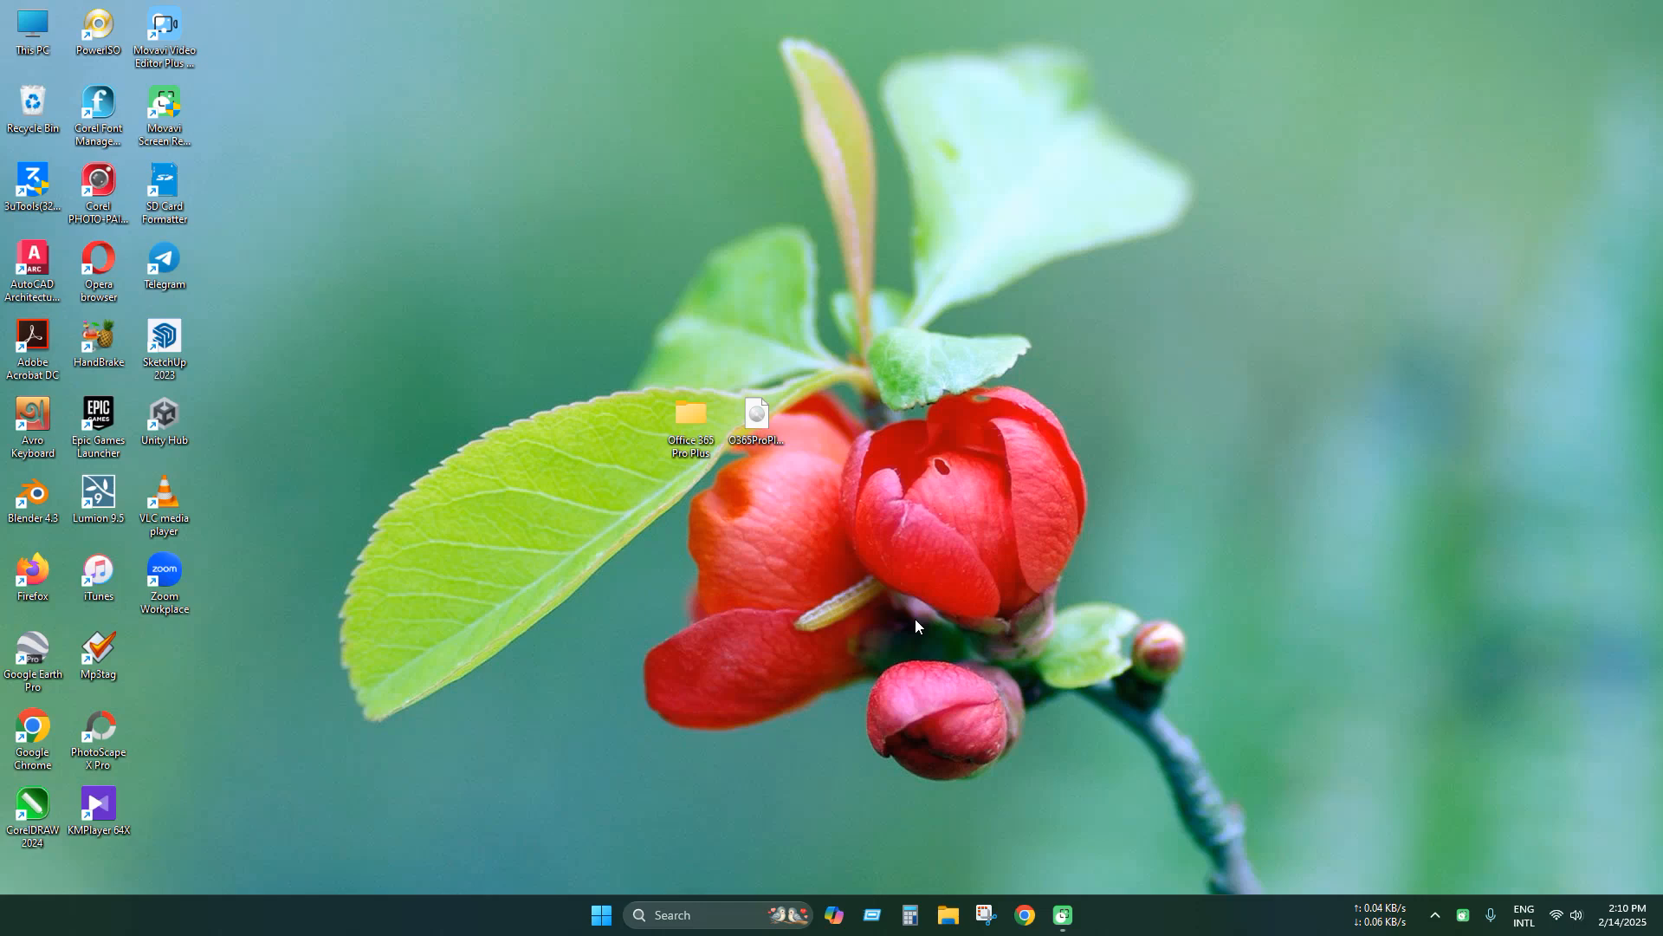
mouse_move(908, 622)
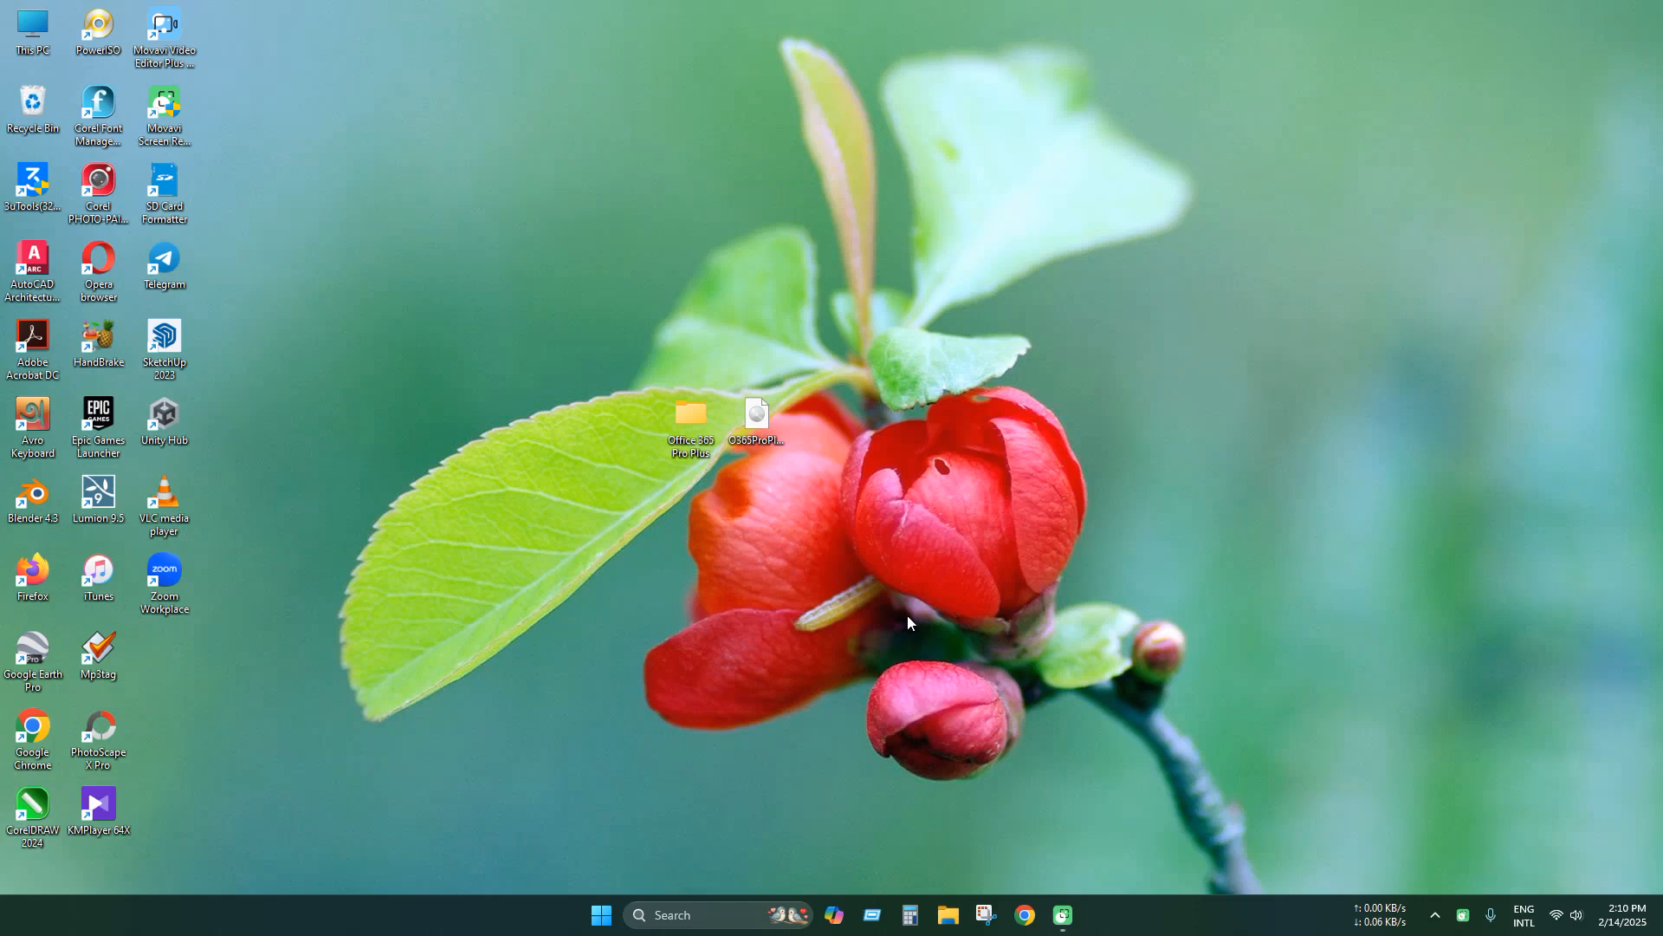
- Mount the O365ProPlus disc image and browse to Setup.exe on DVD Drive (H:)
left_click(755, 419)
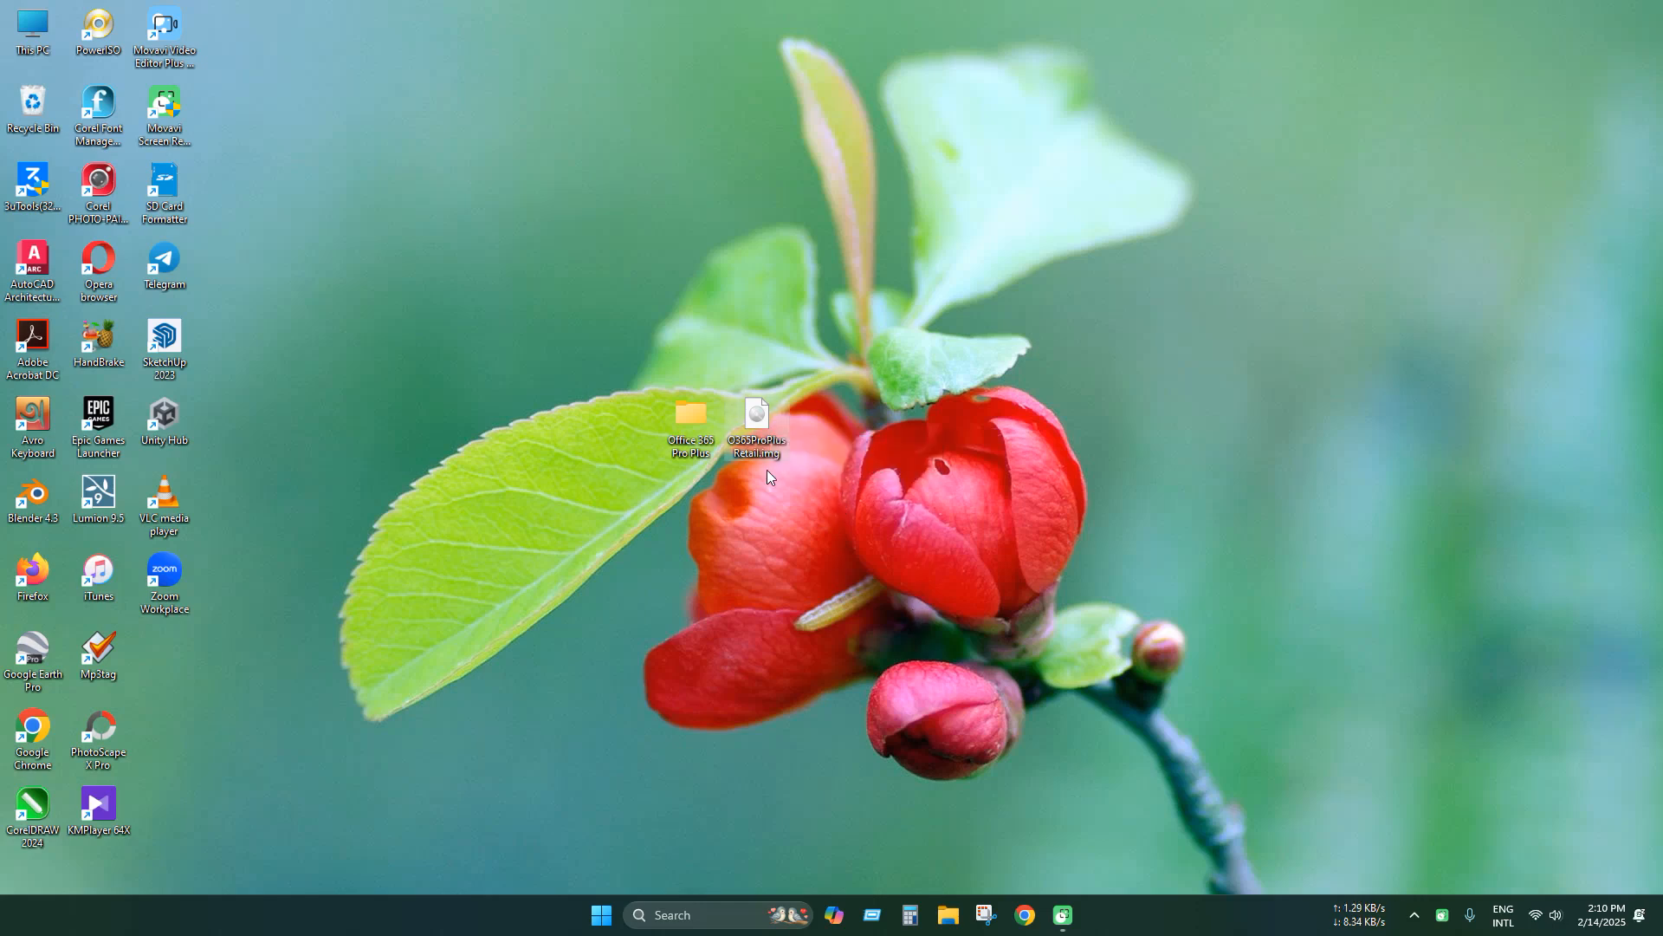
mouse_move(795, 453)
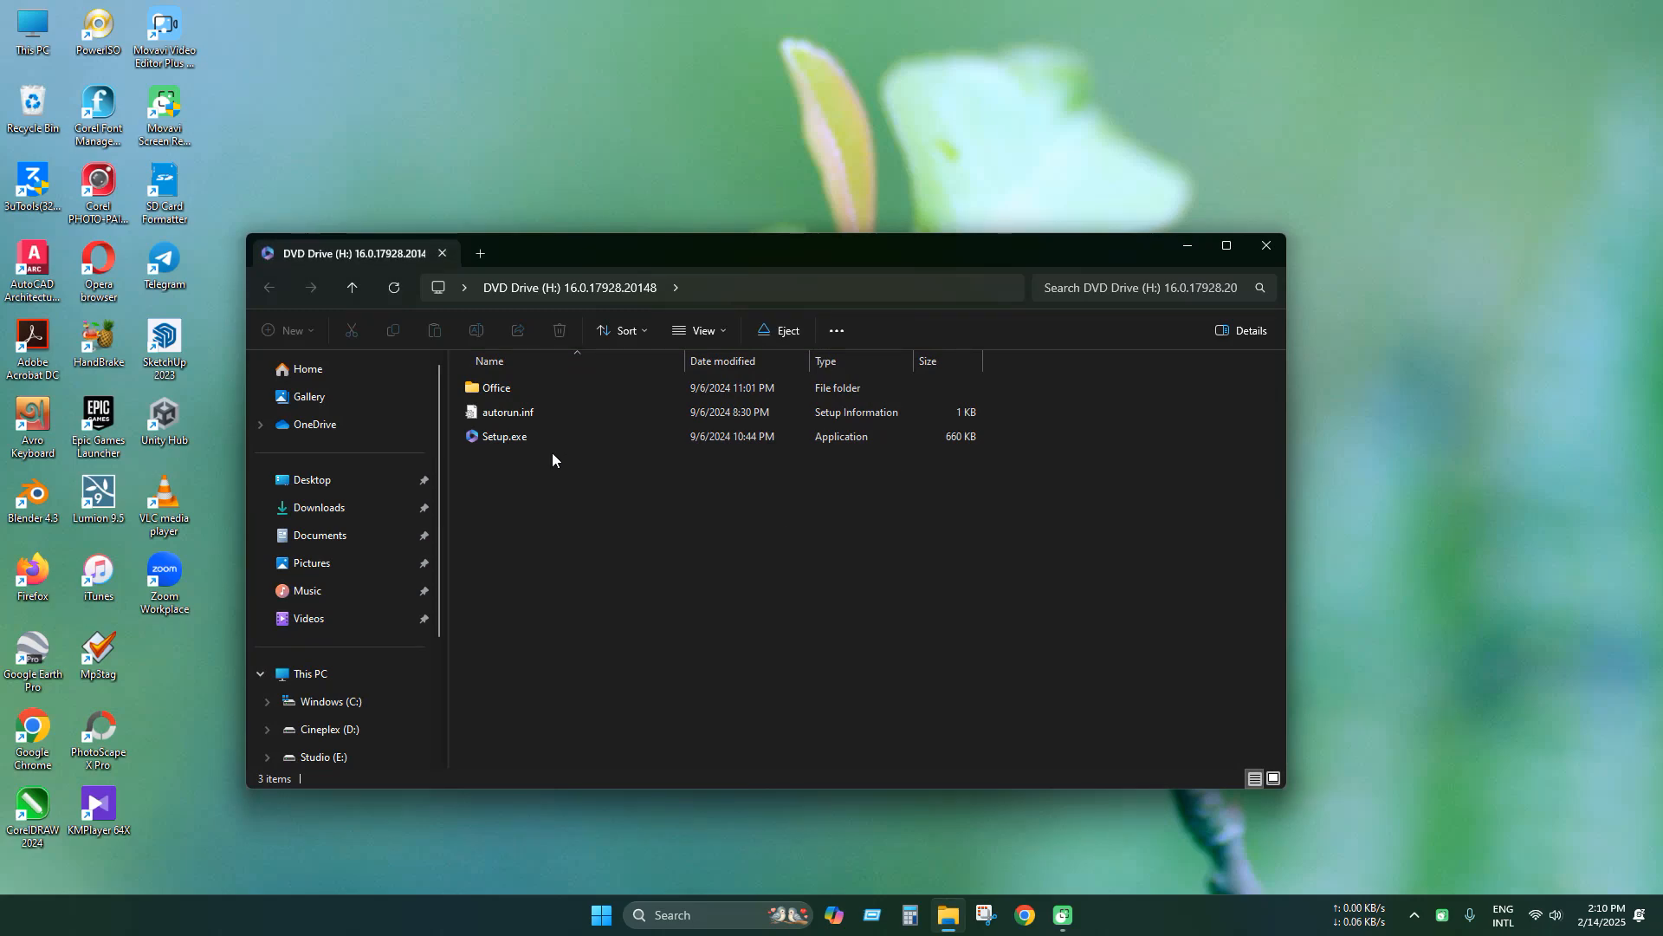
left_click(505, 436)
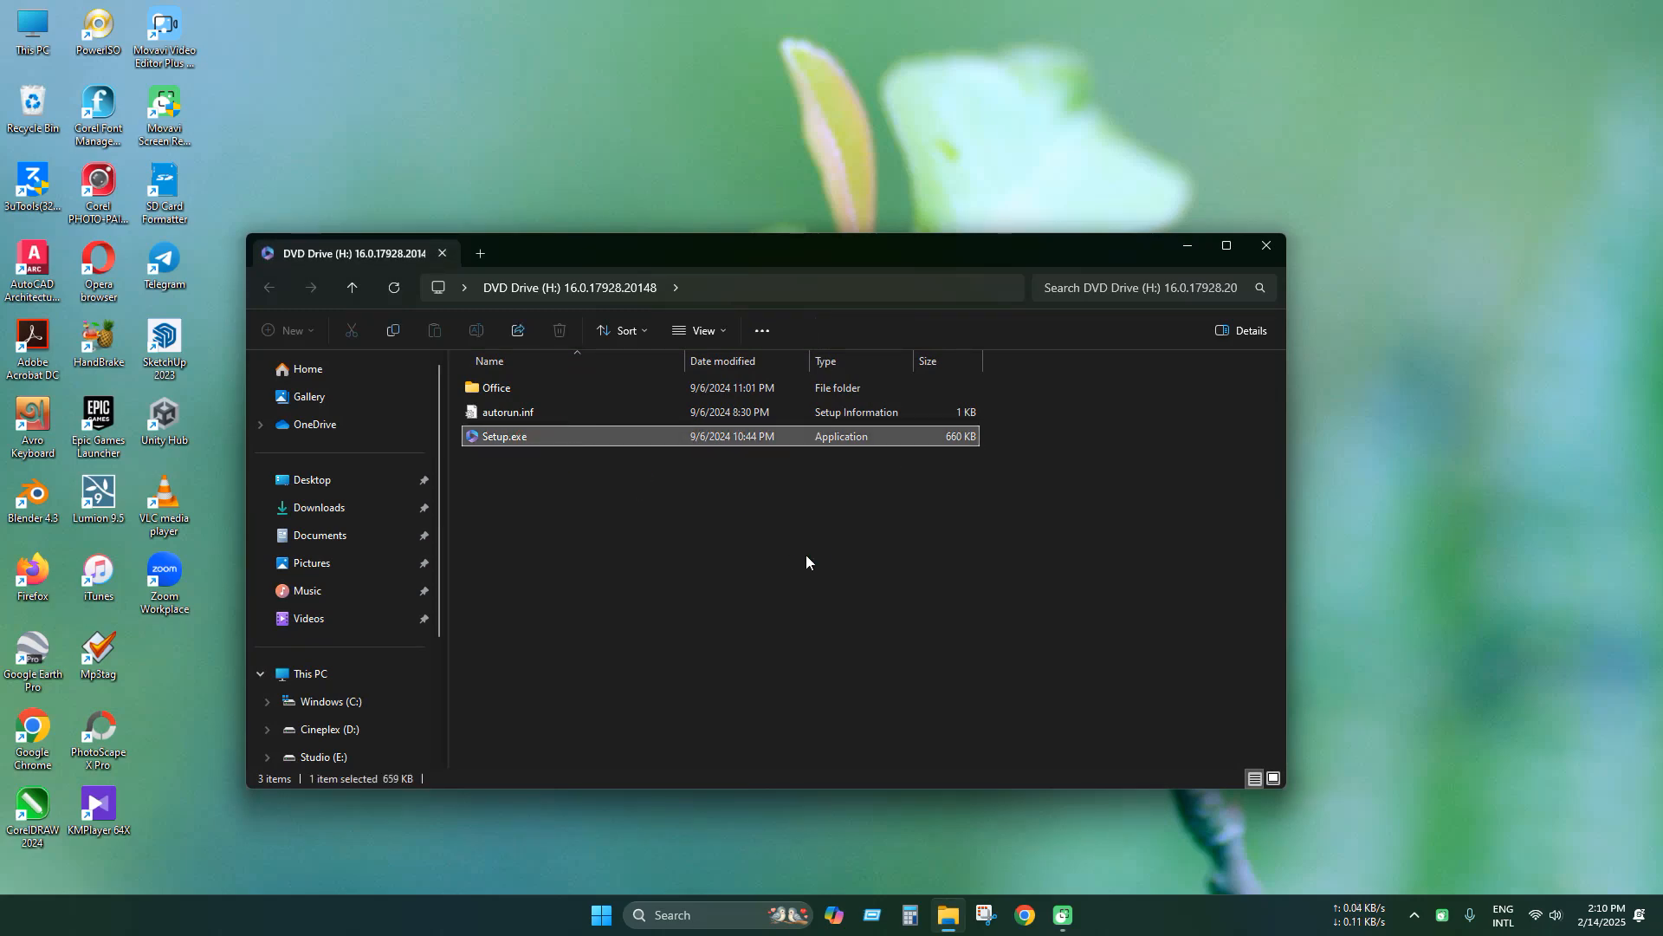
double_click(504, 436)
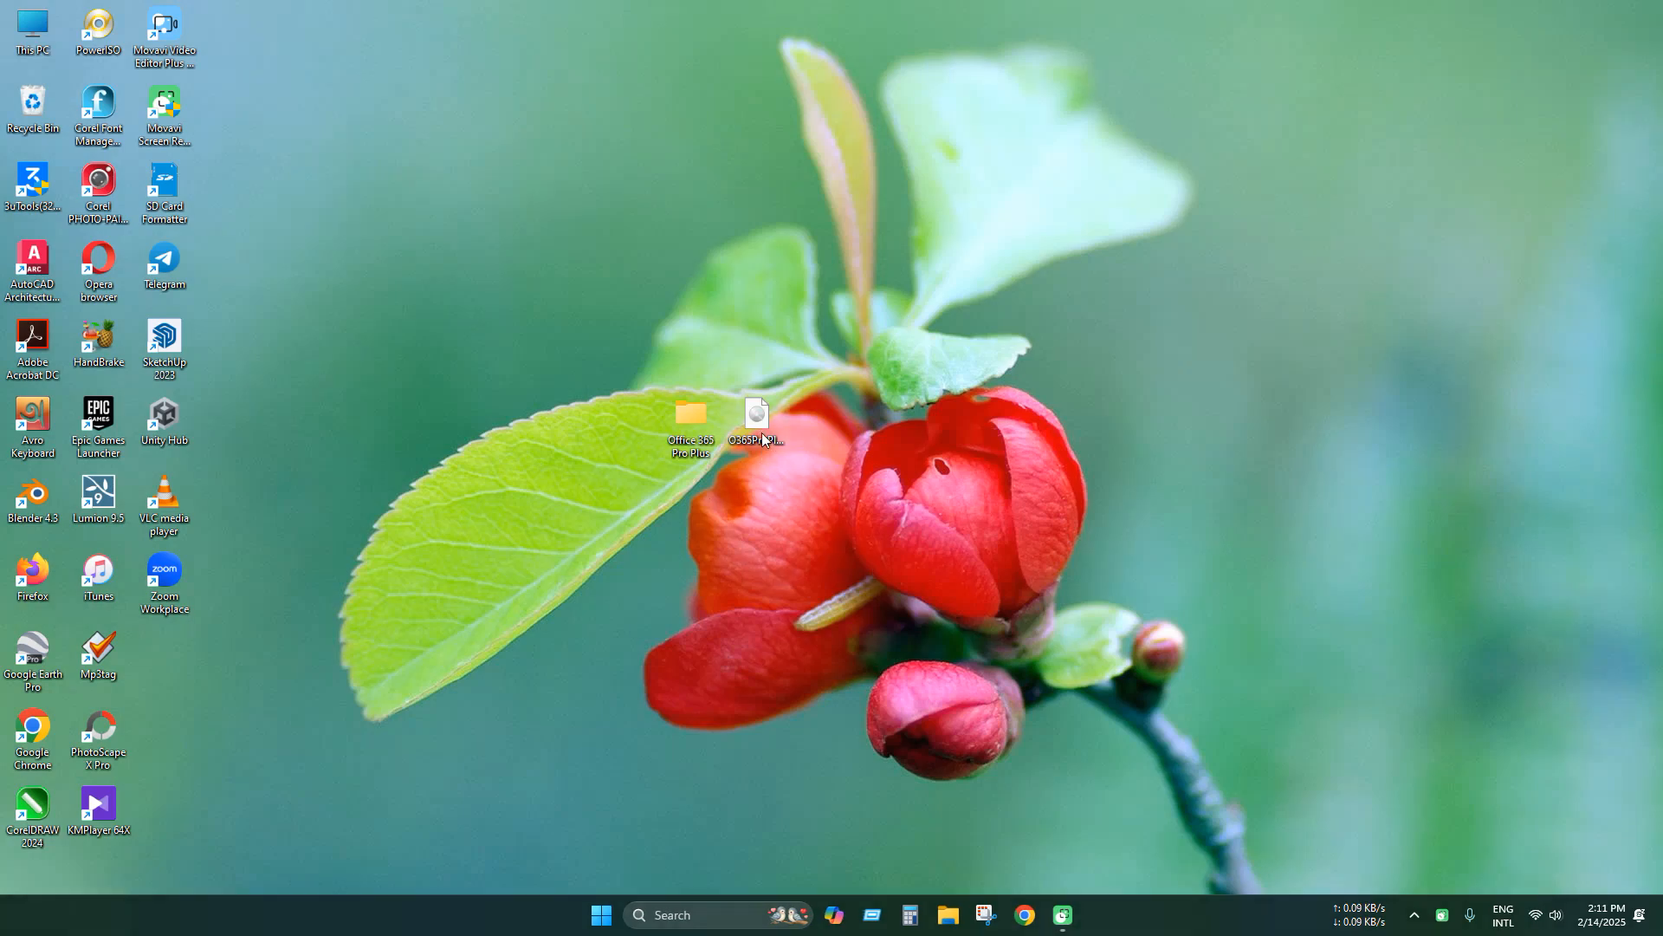
- Copy the Office folder from DVD Drive (H:) into the desktop Office 365 Pro Plus folder
double_click(755, 419)
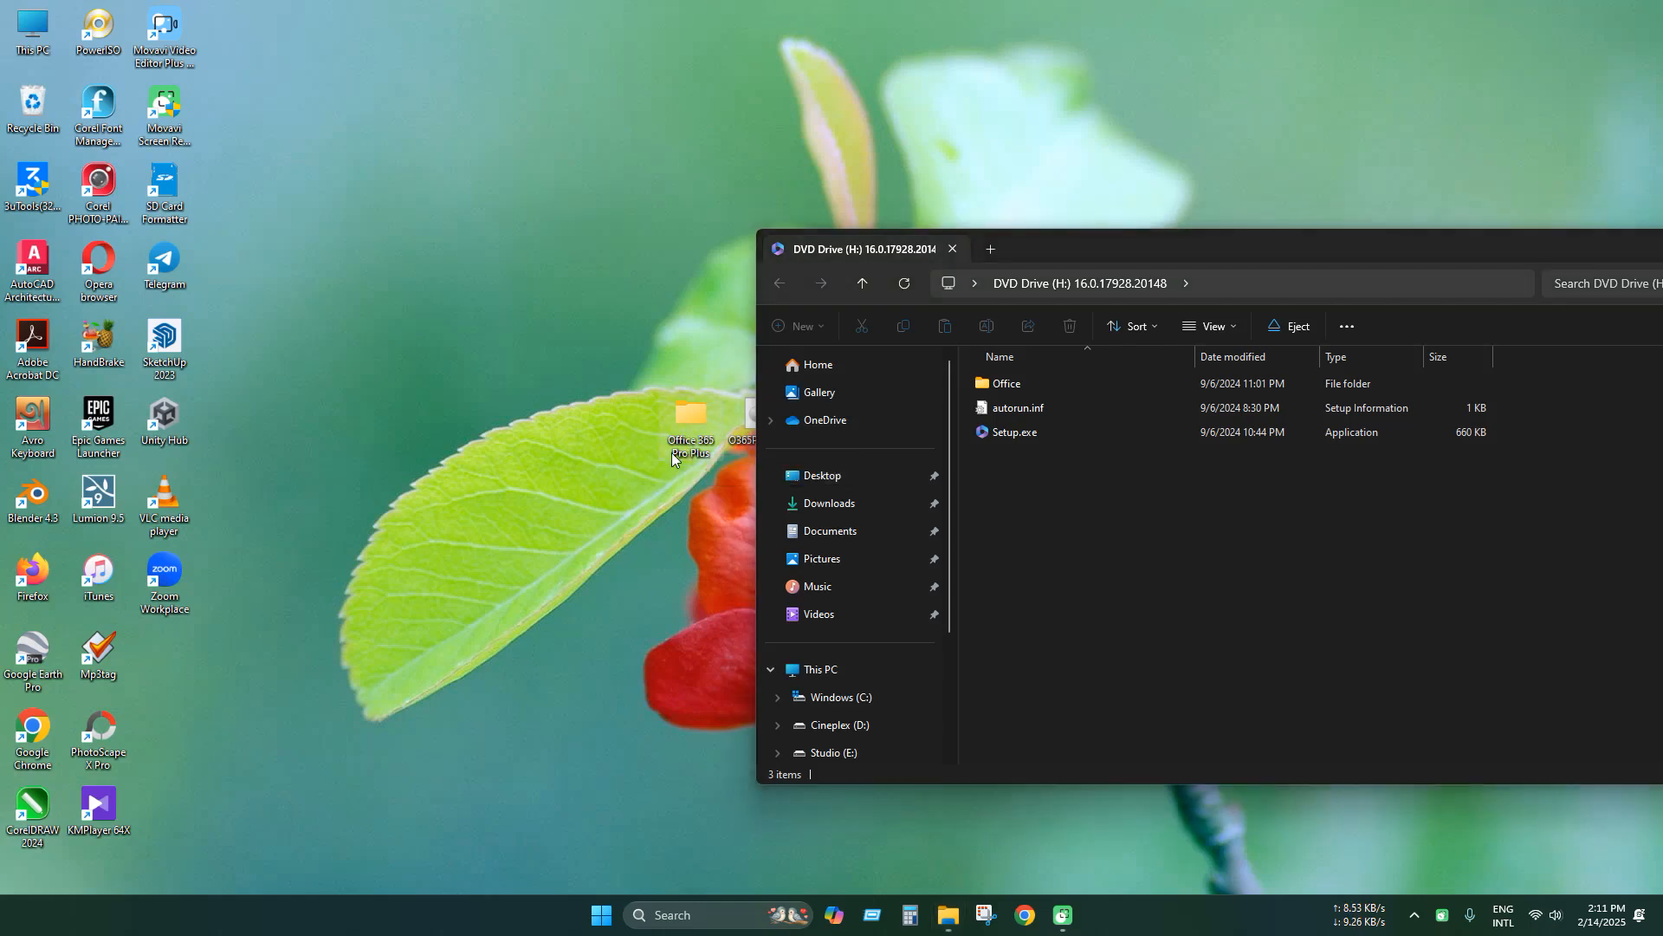
double_click(690, 425)
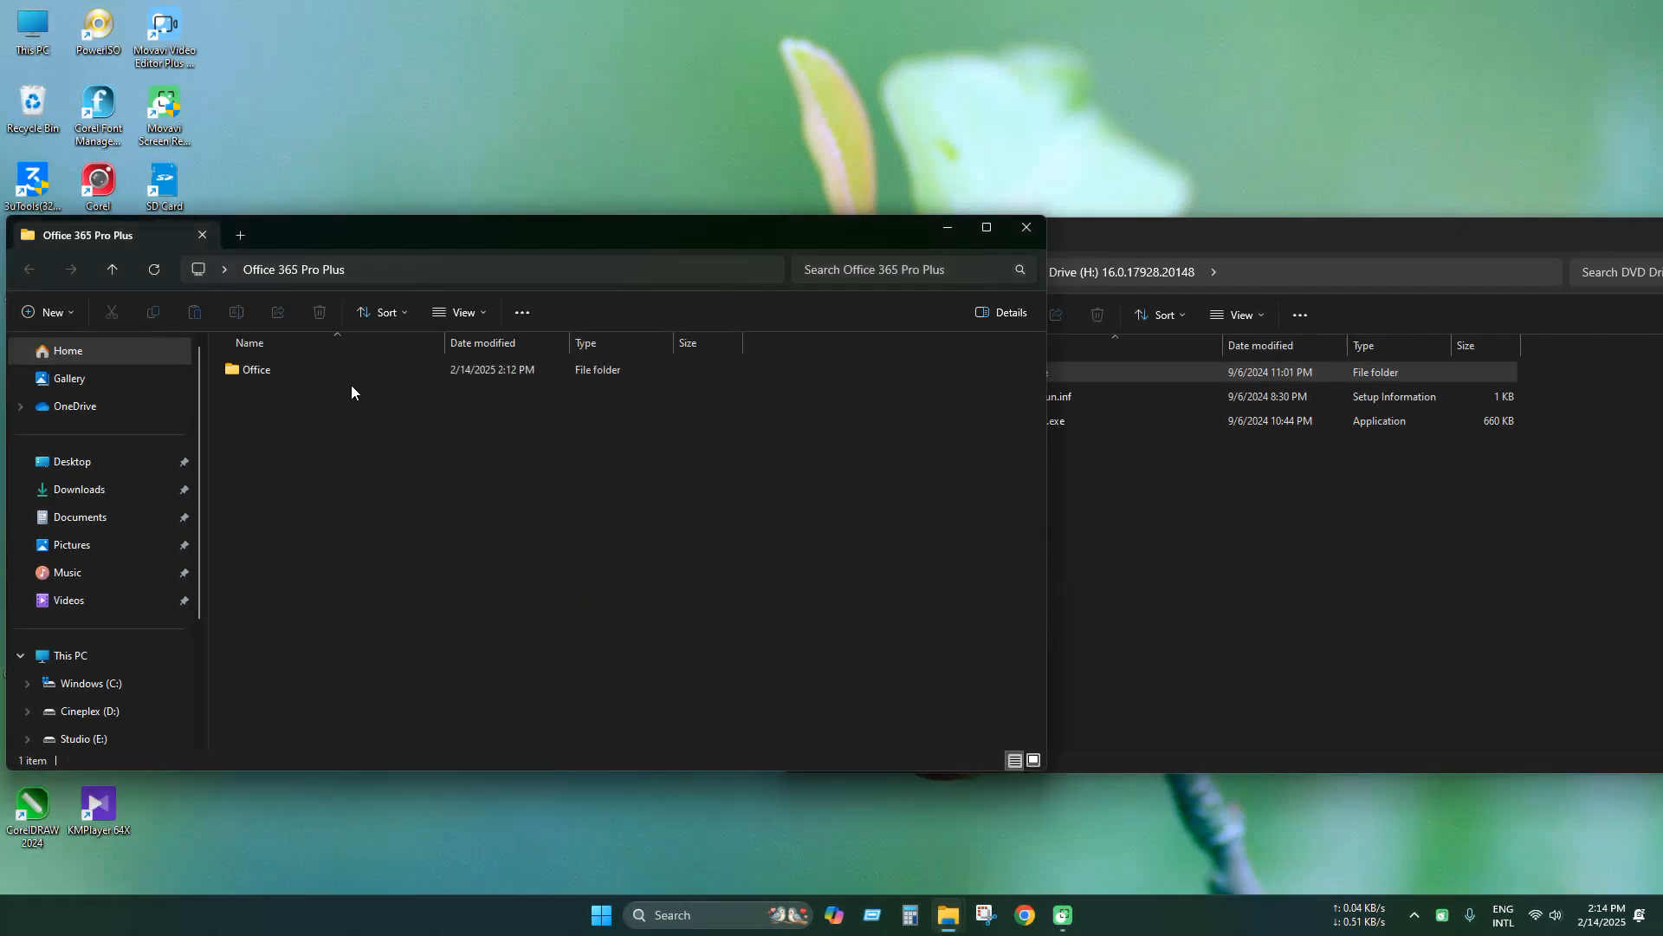
double_click(255, 369)
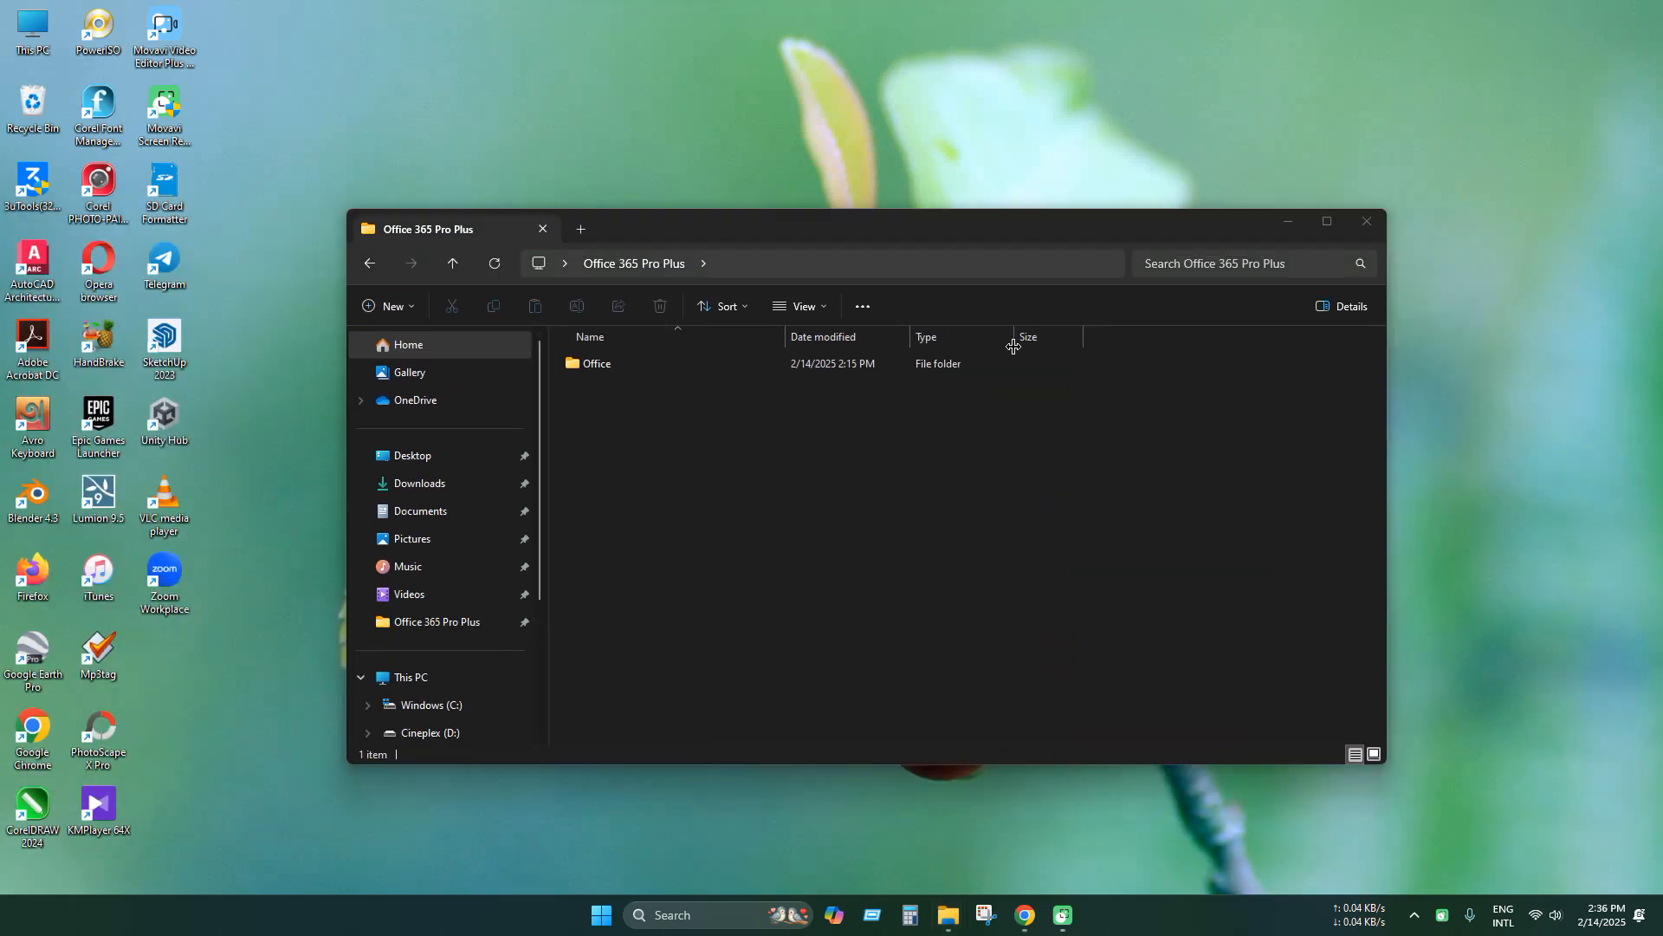
- Extract all of Office Installer.zip's files into the Office 365 Pro Plus folder with WinRAR
left_click(1366, 221)
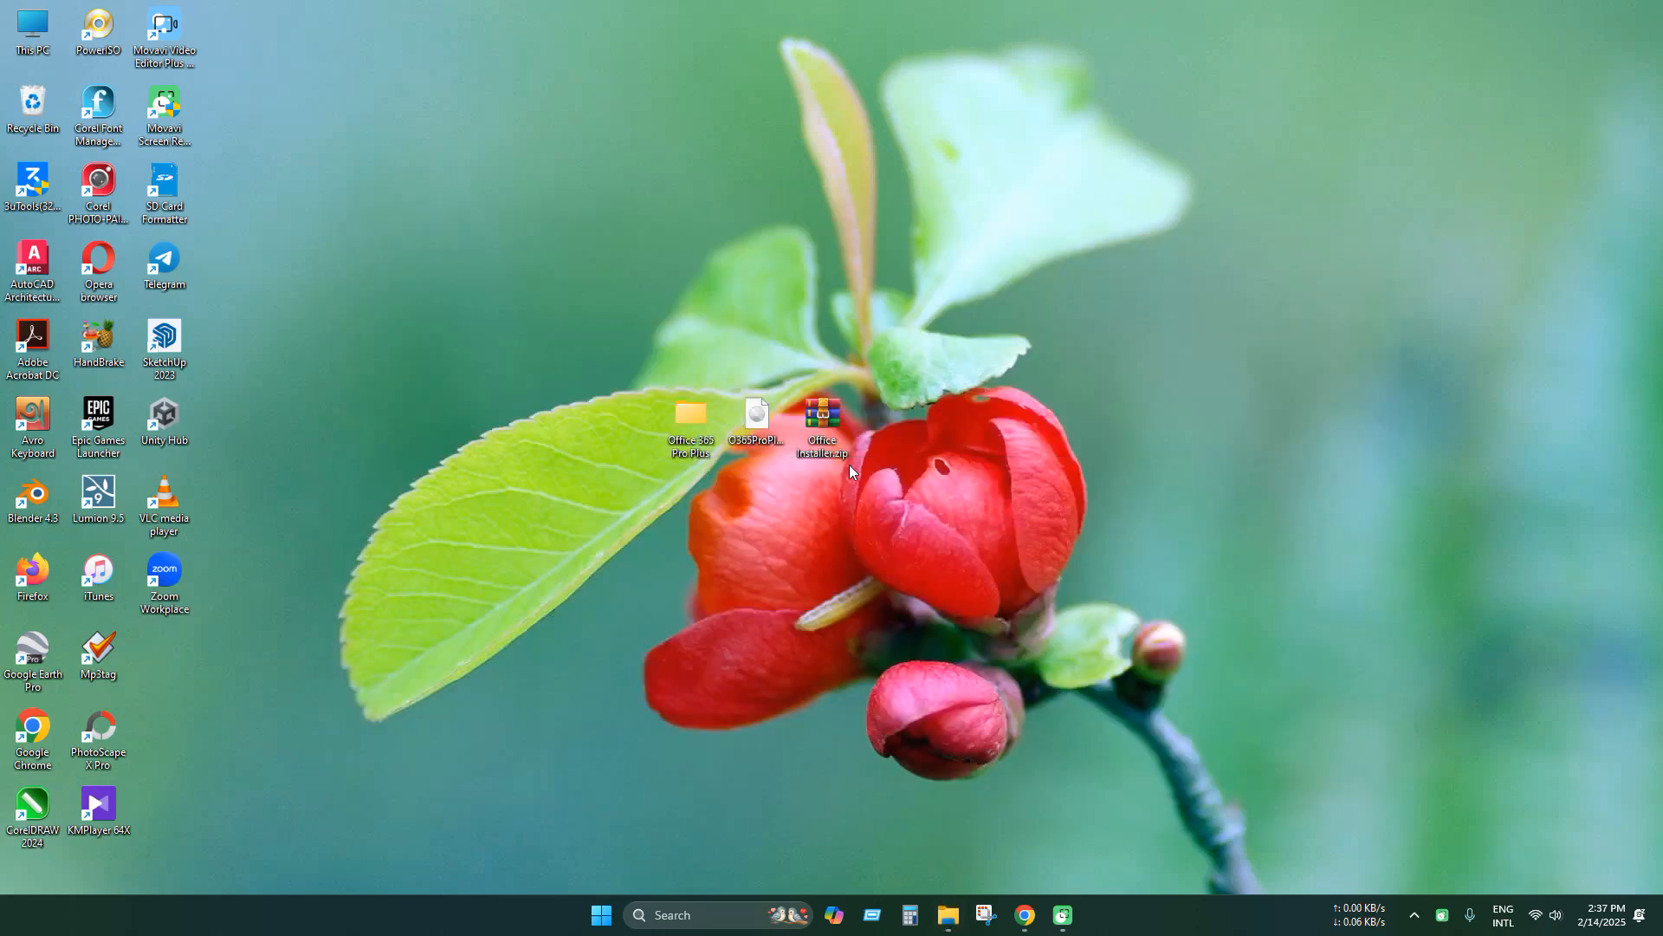
double_click(822, 416)
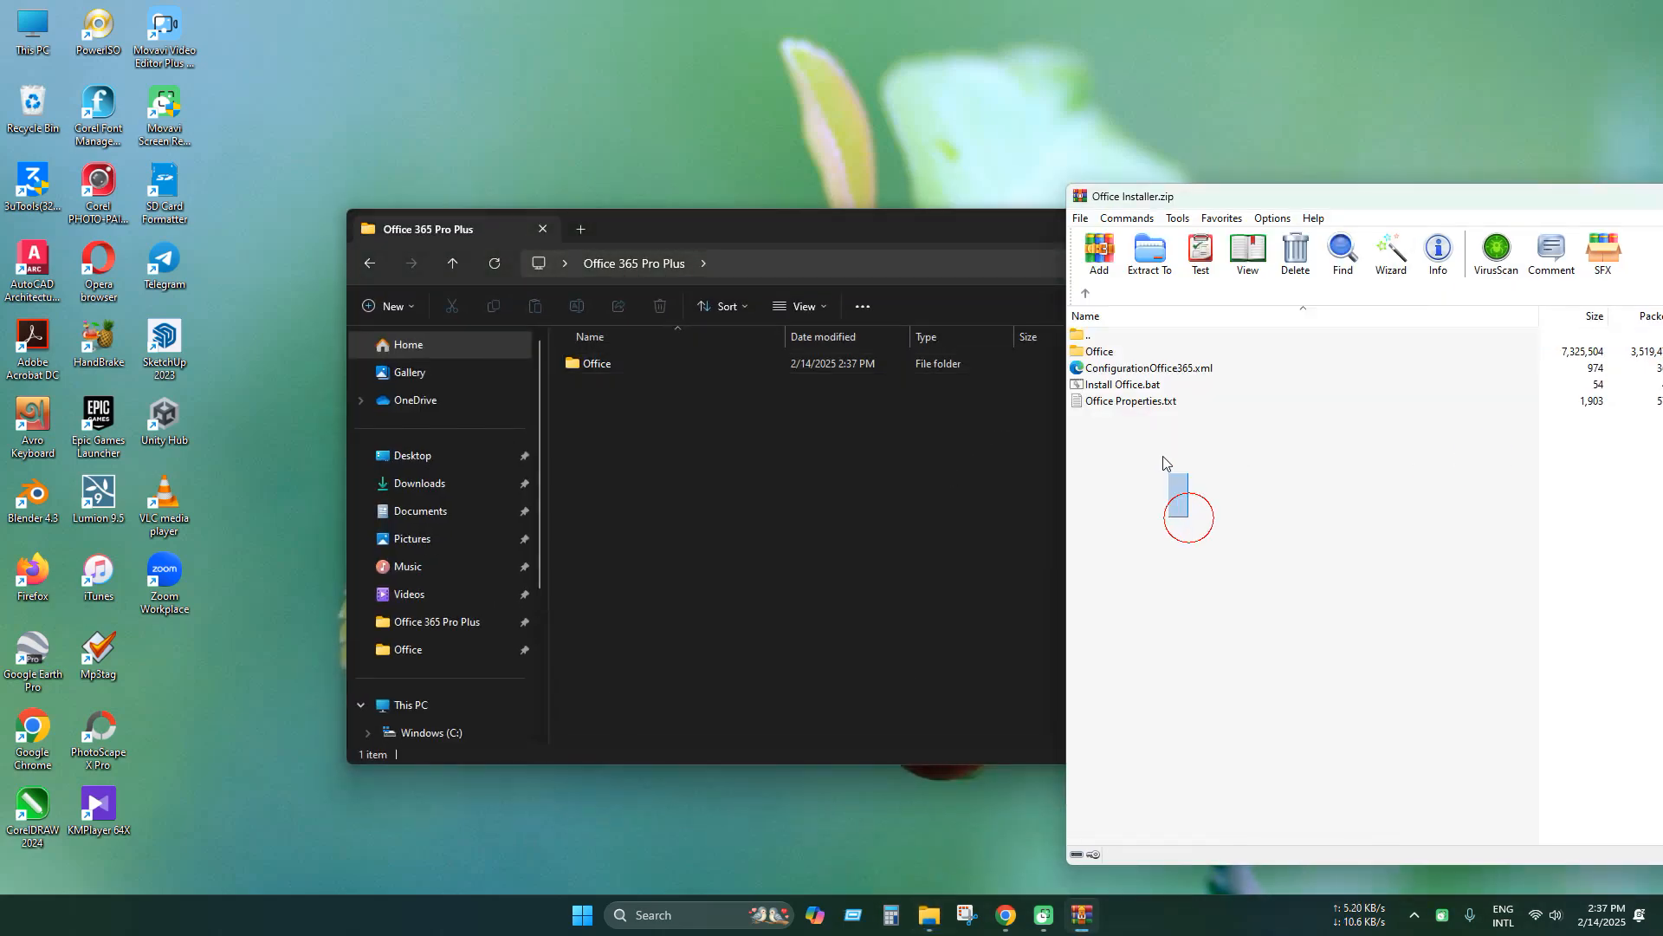
key("ctrl+a")
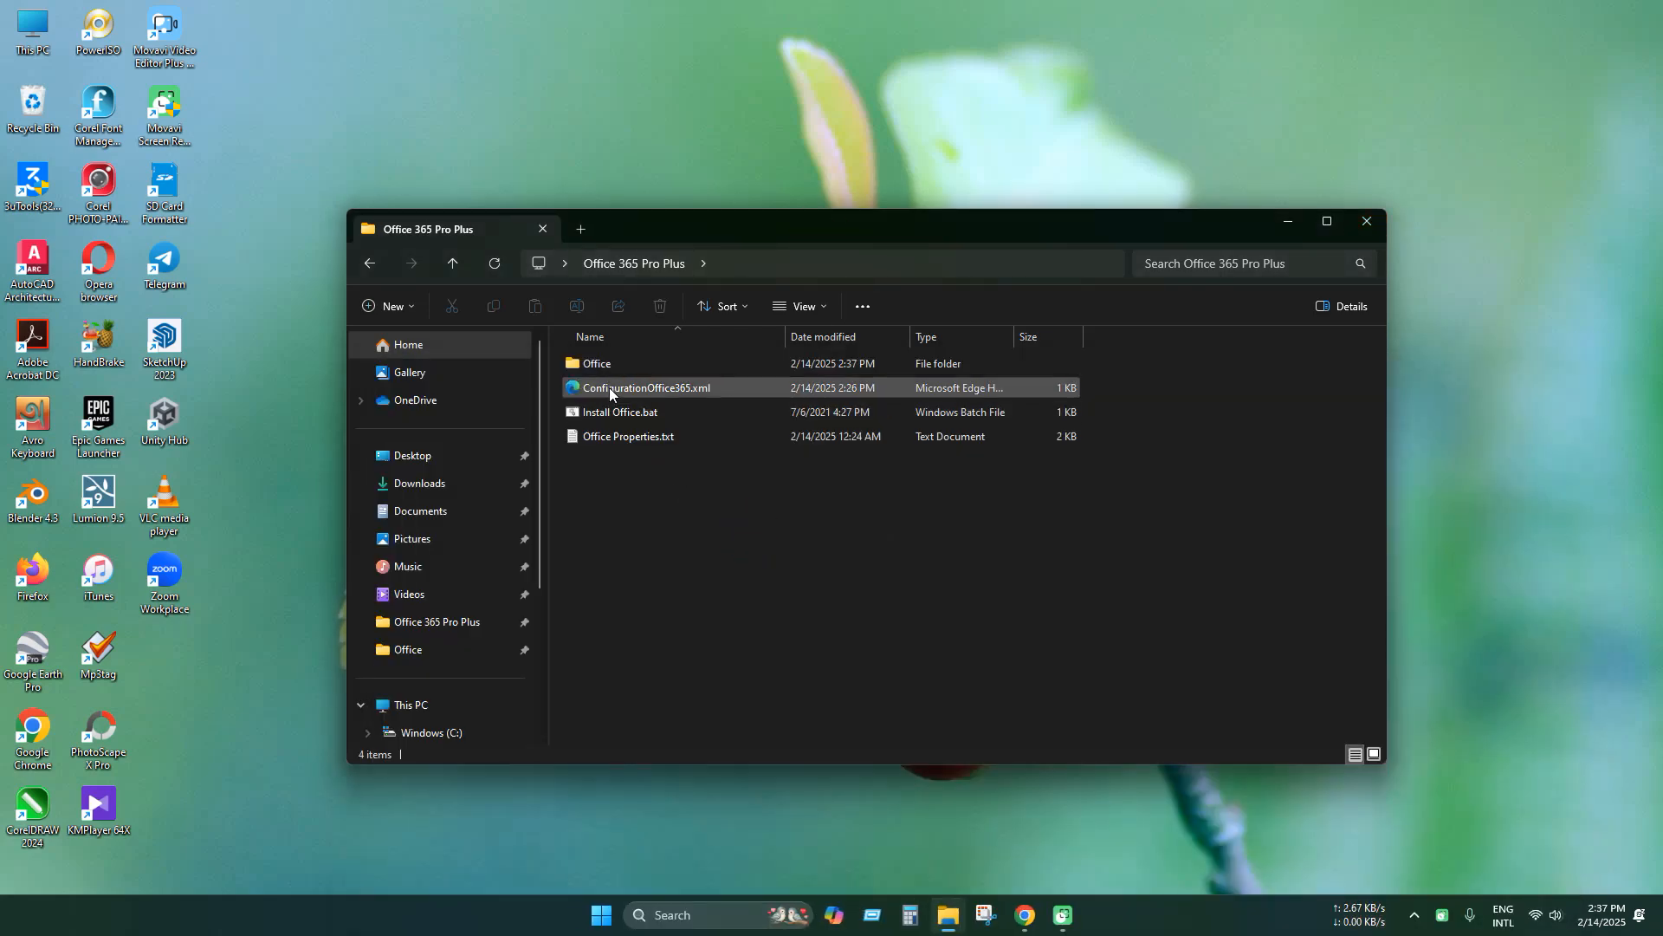
left_click(621, 411)
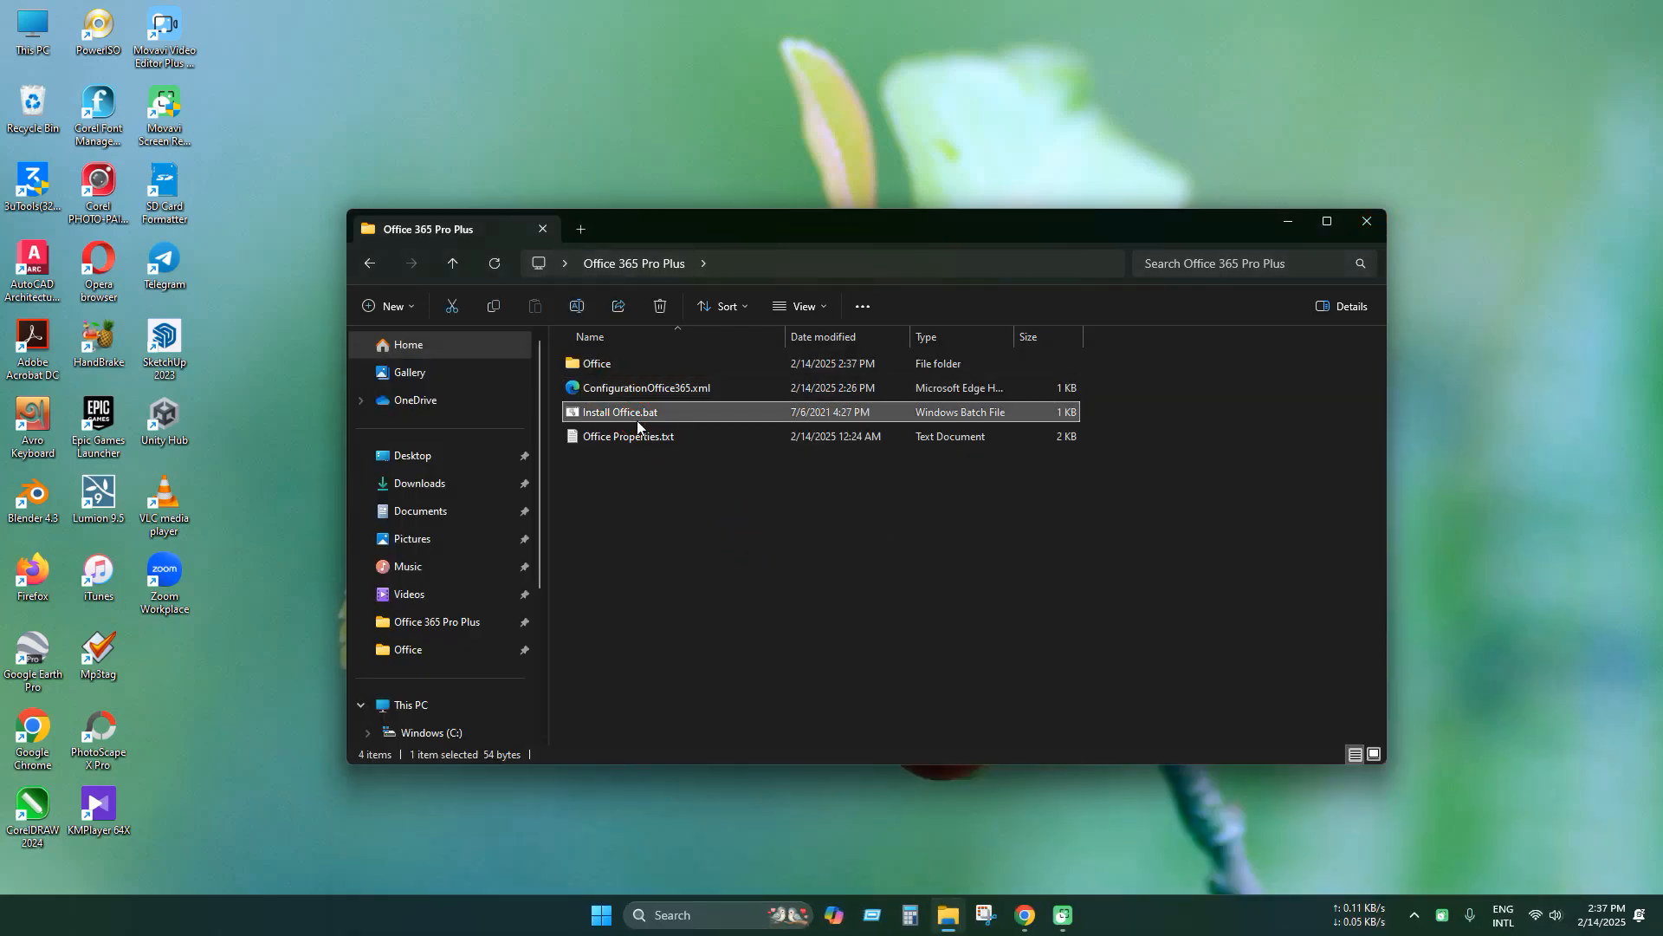
left_click(628, 435)
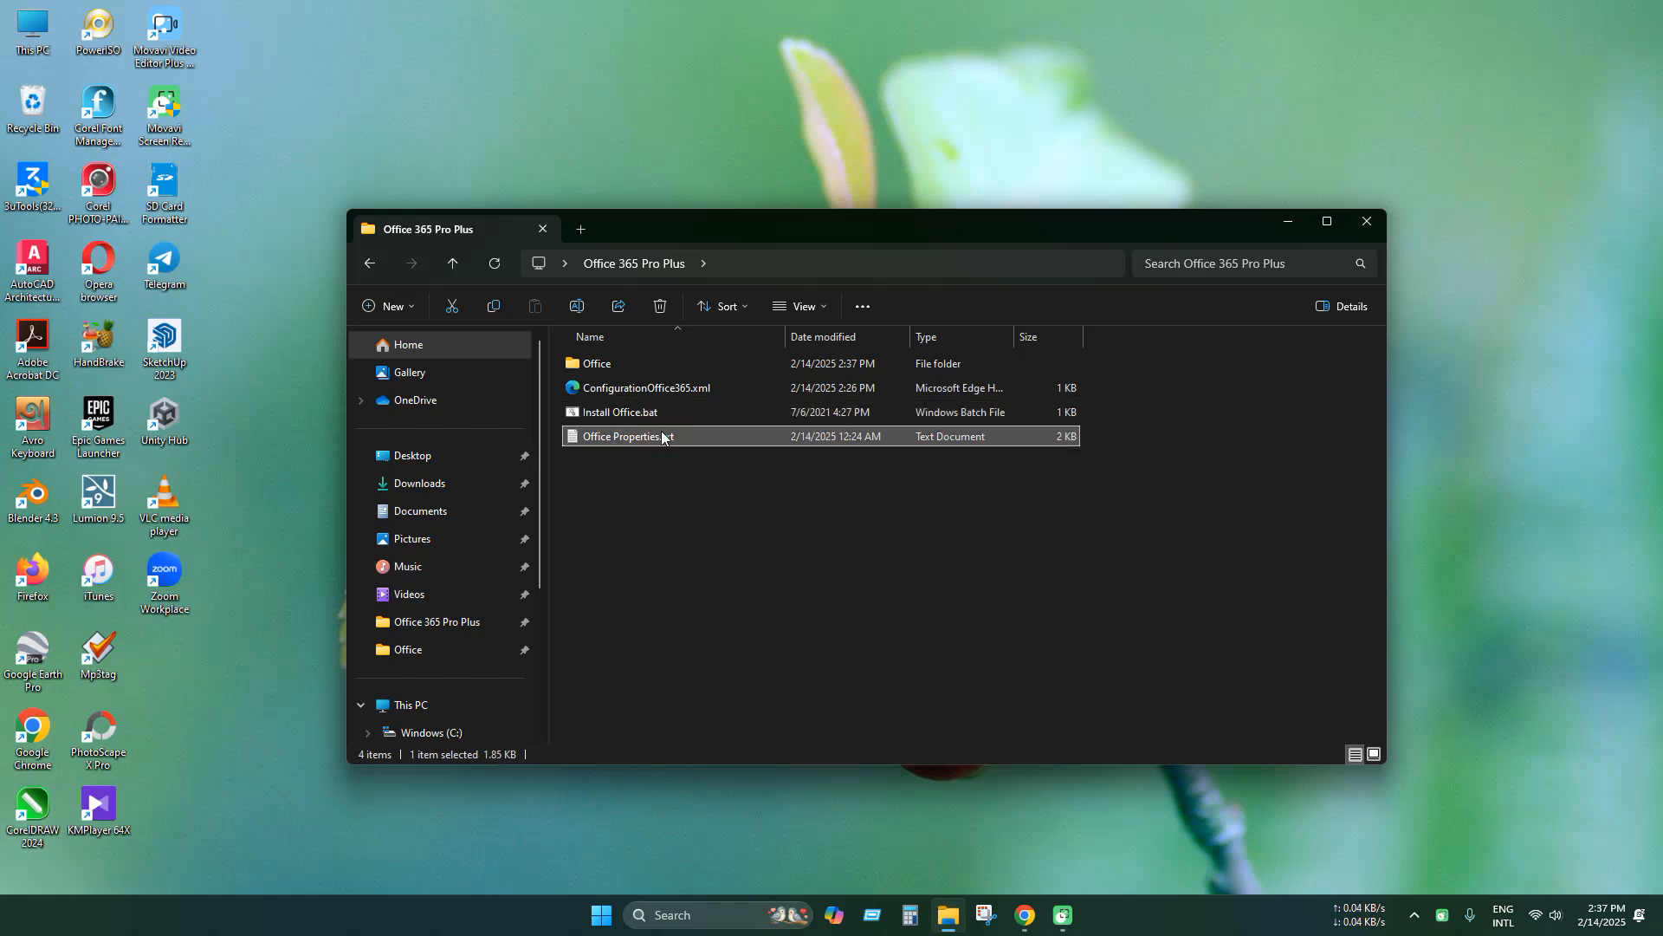
mouse_move(655, 457)
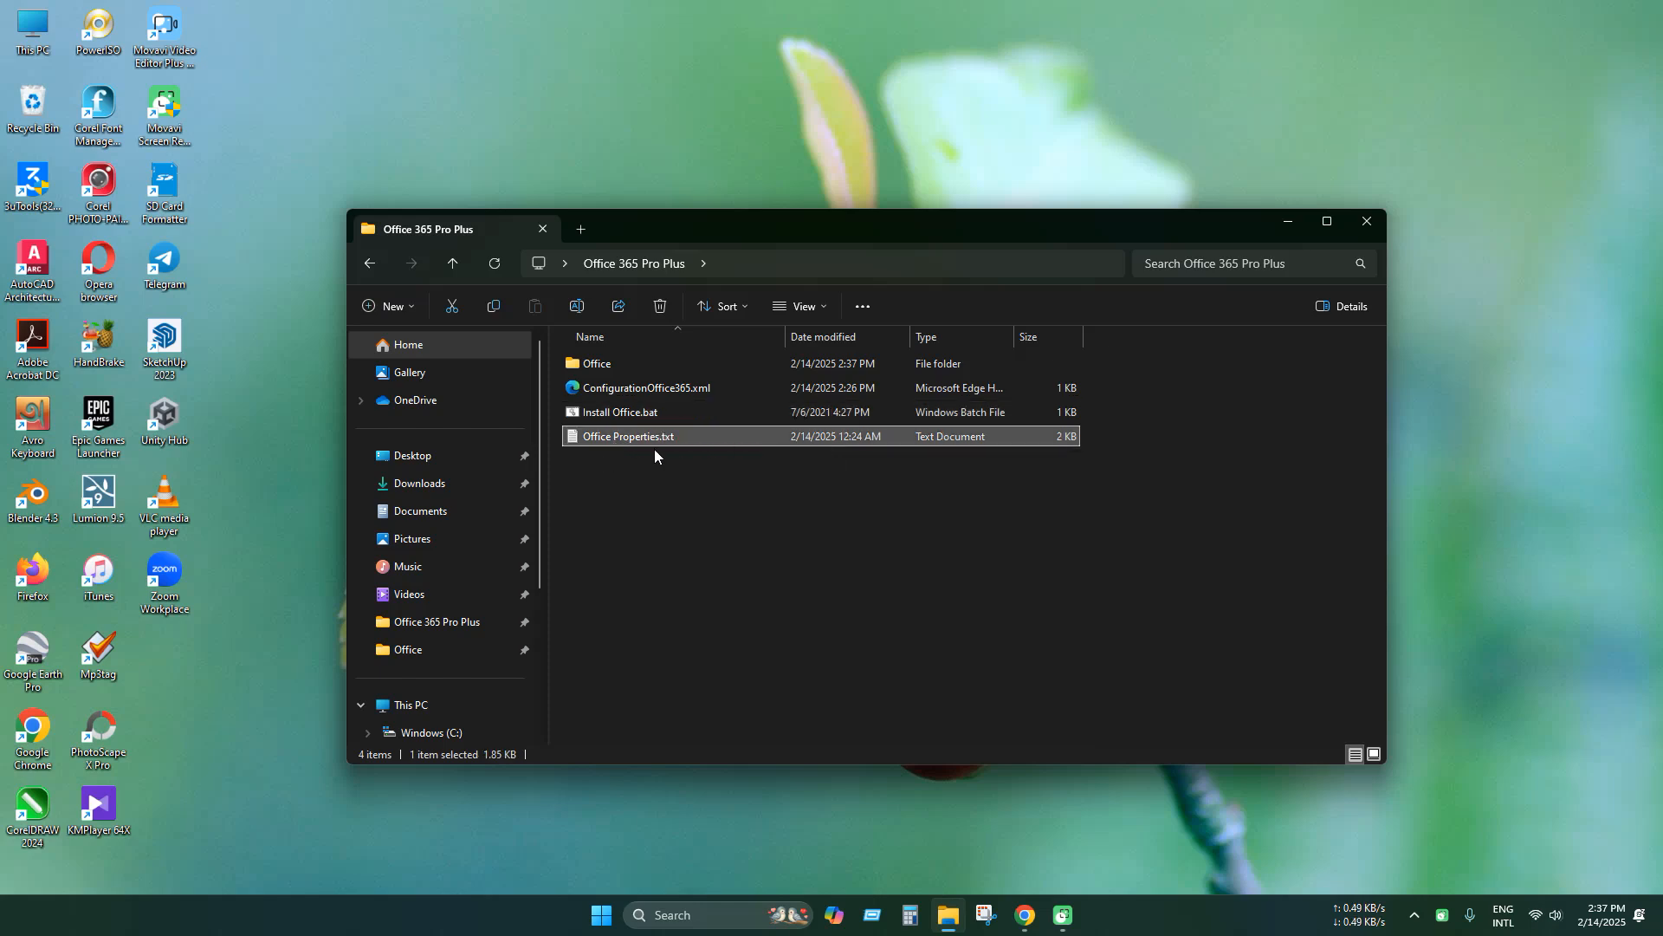
left_click(644, 387)
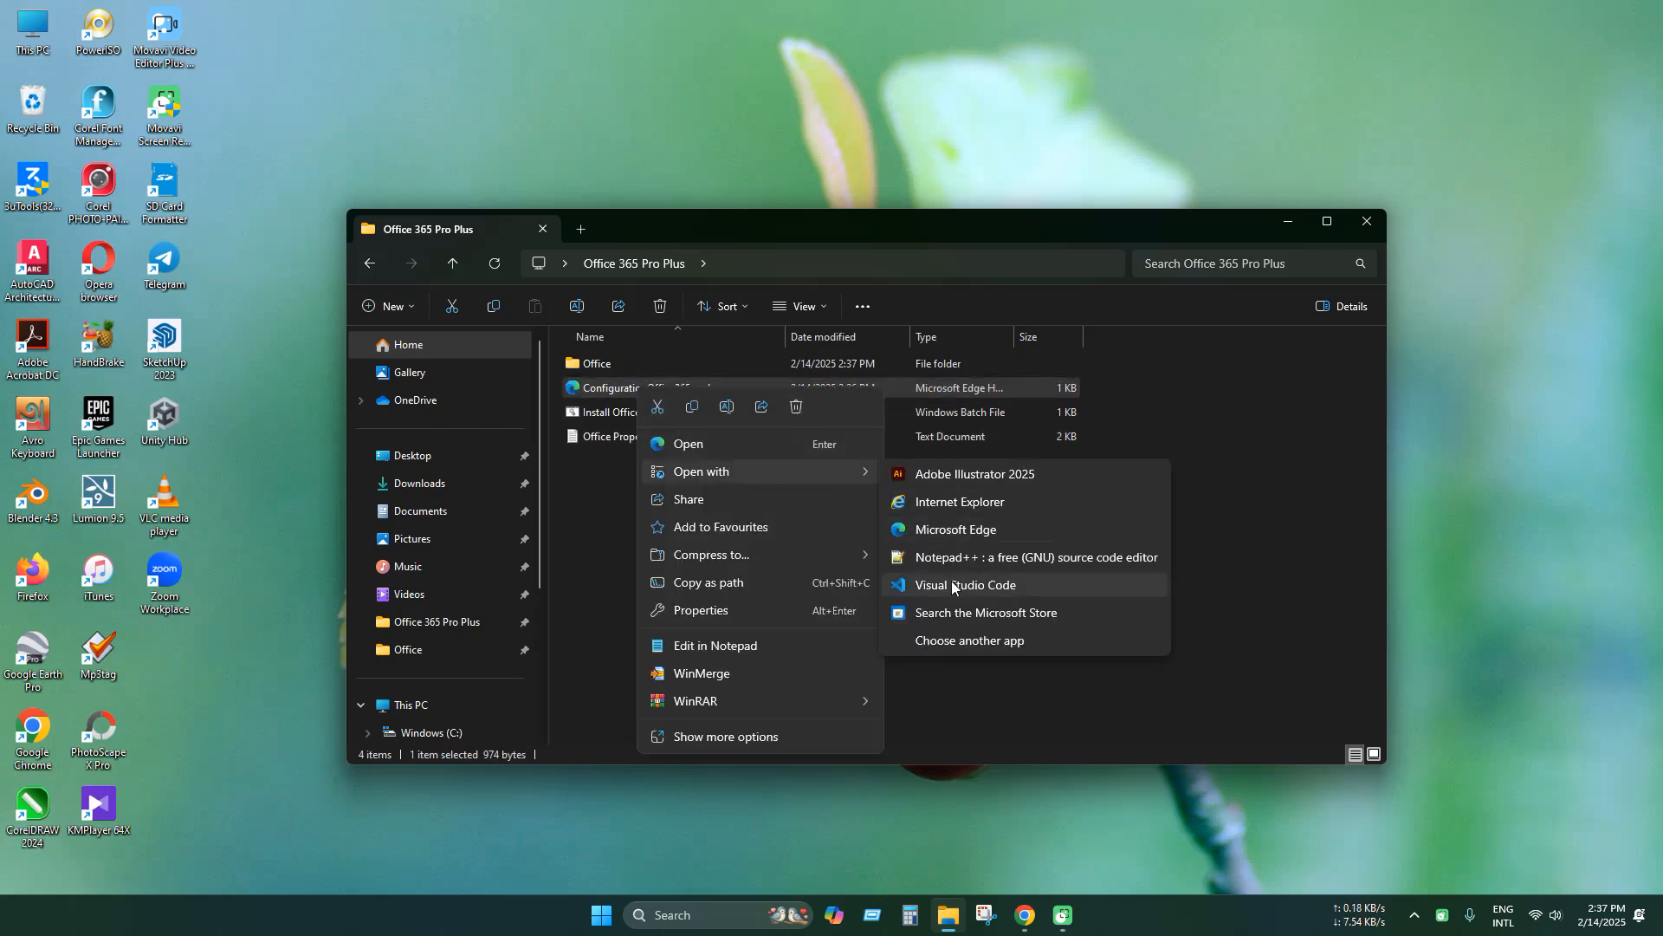
- Compare ConfigurationOffice365.xml and Office Properties.txt in Notepad, scrolling to the Language IDs
left_click(967, 585)
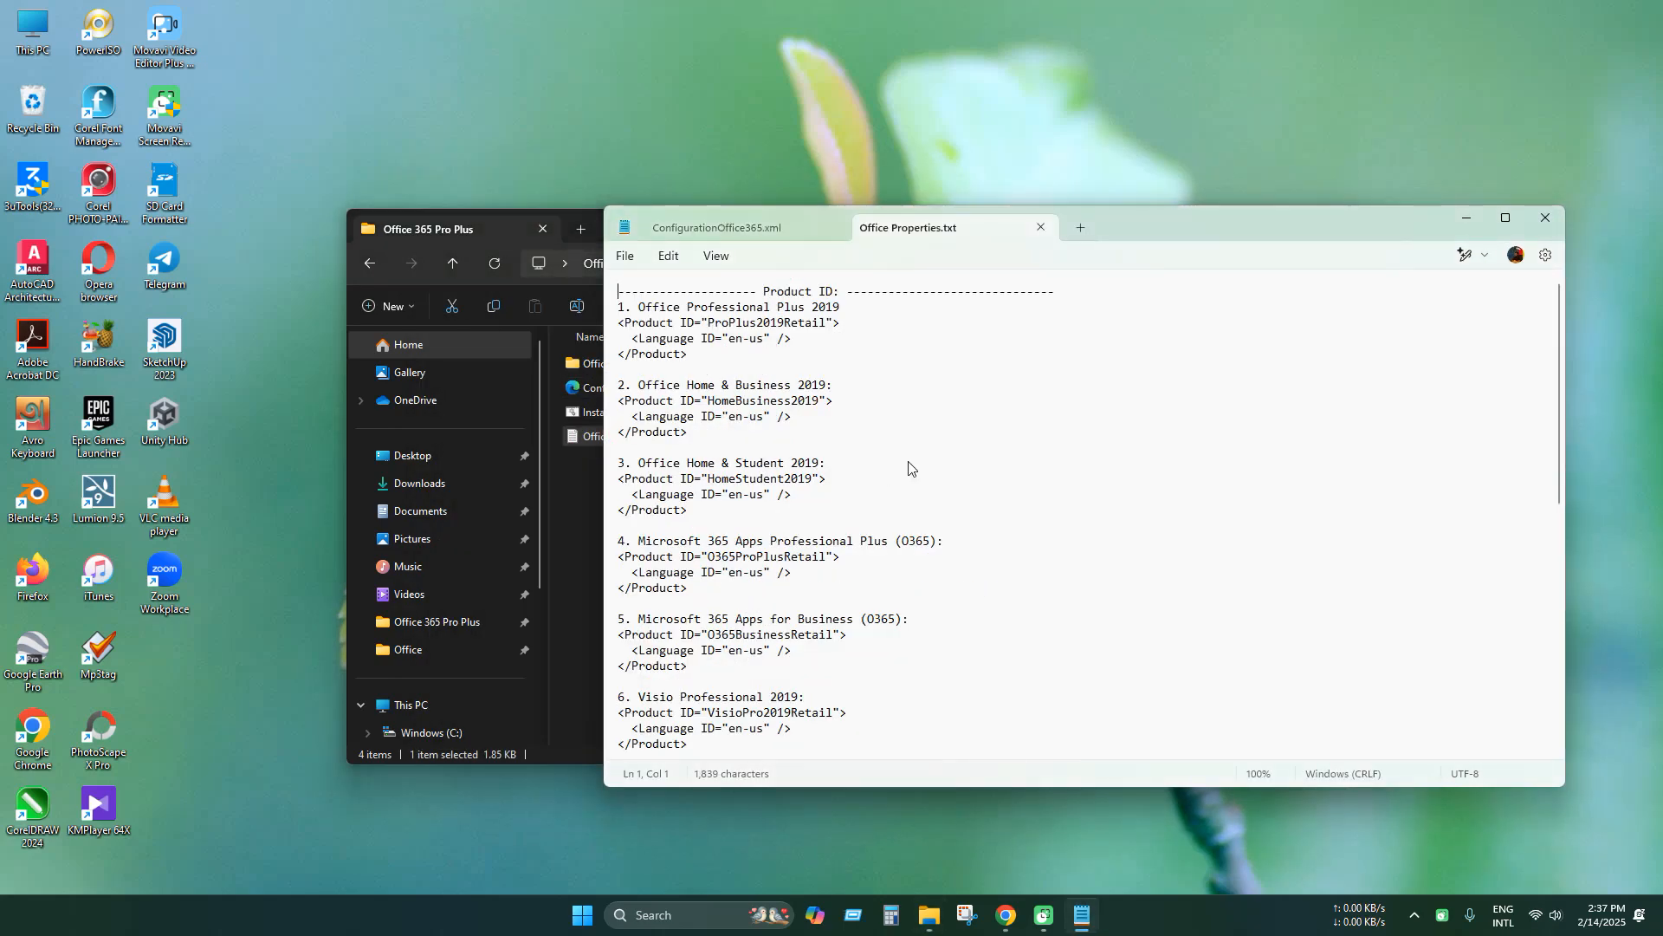
scroll("down", 3)
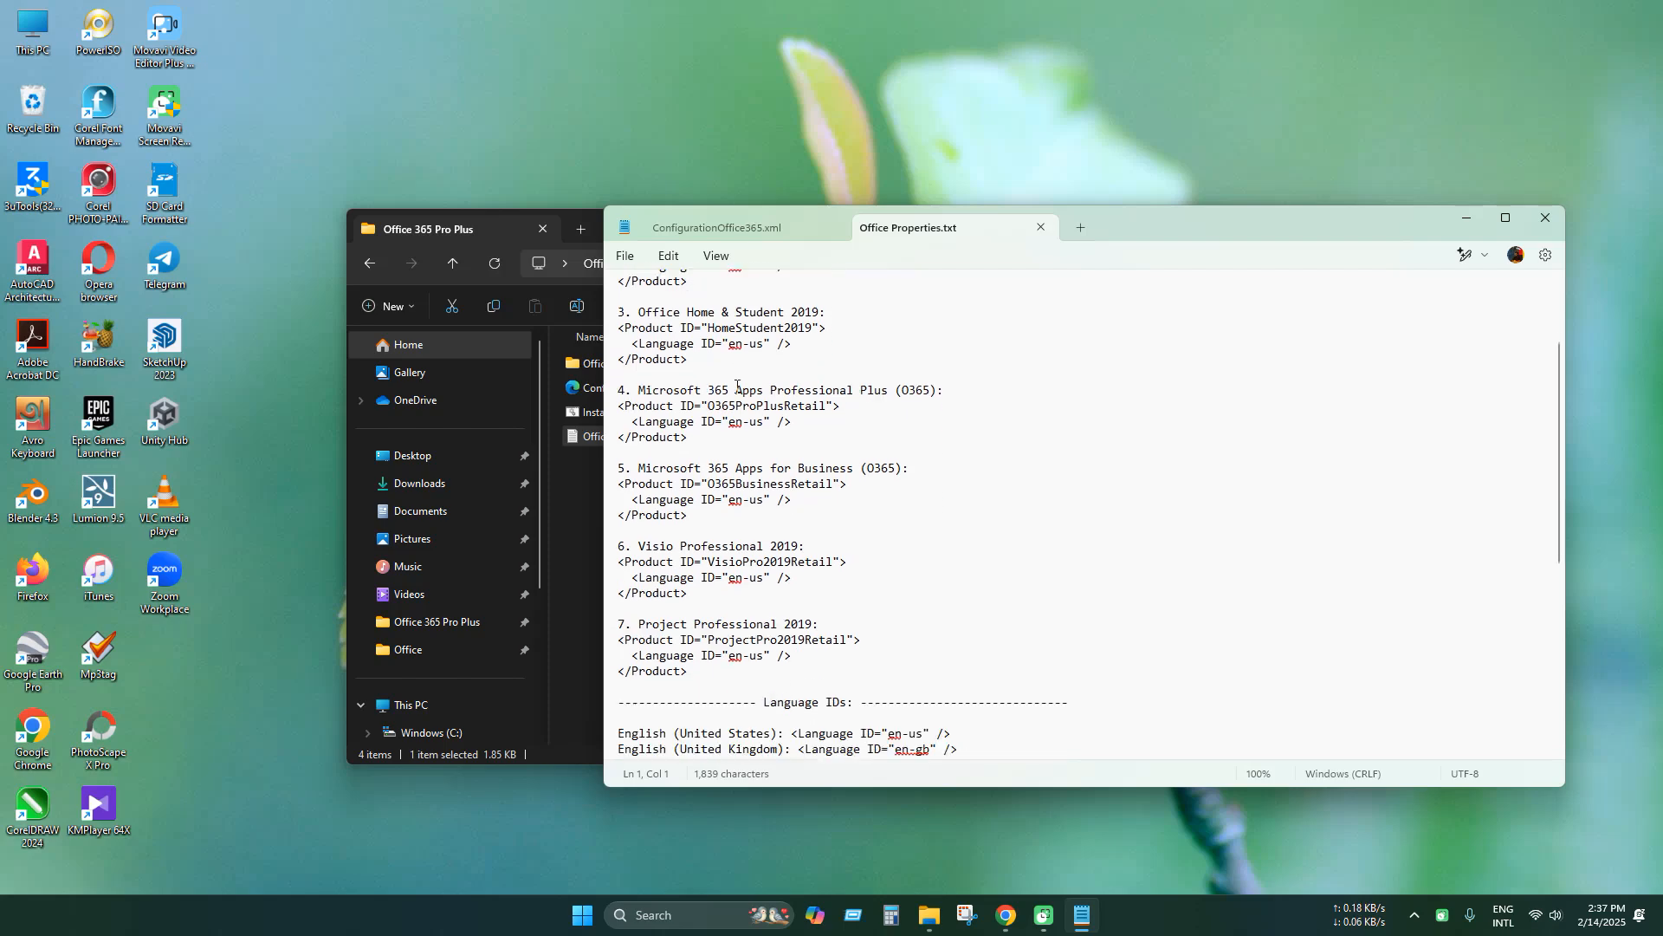
scroll("down", 3)
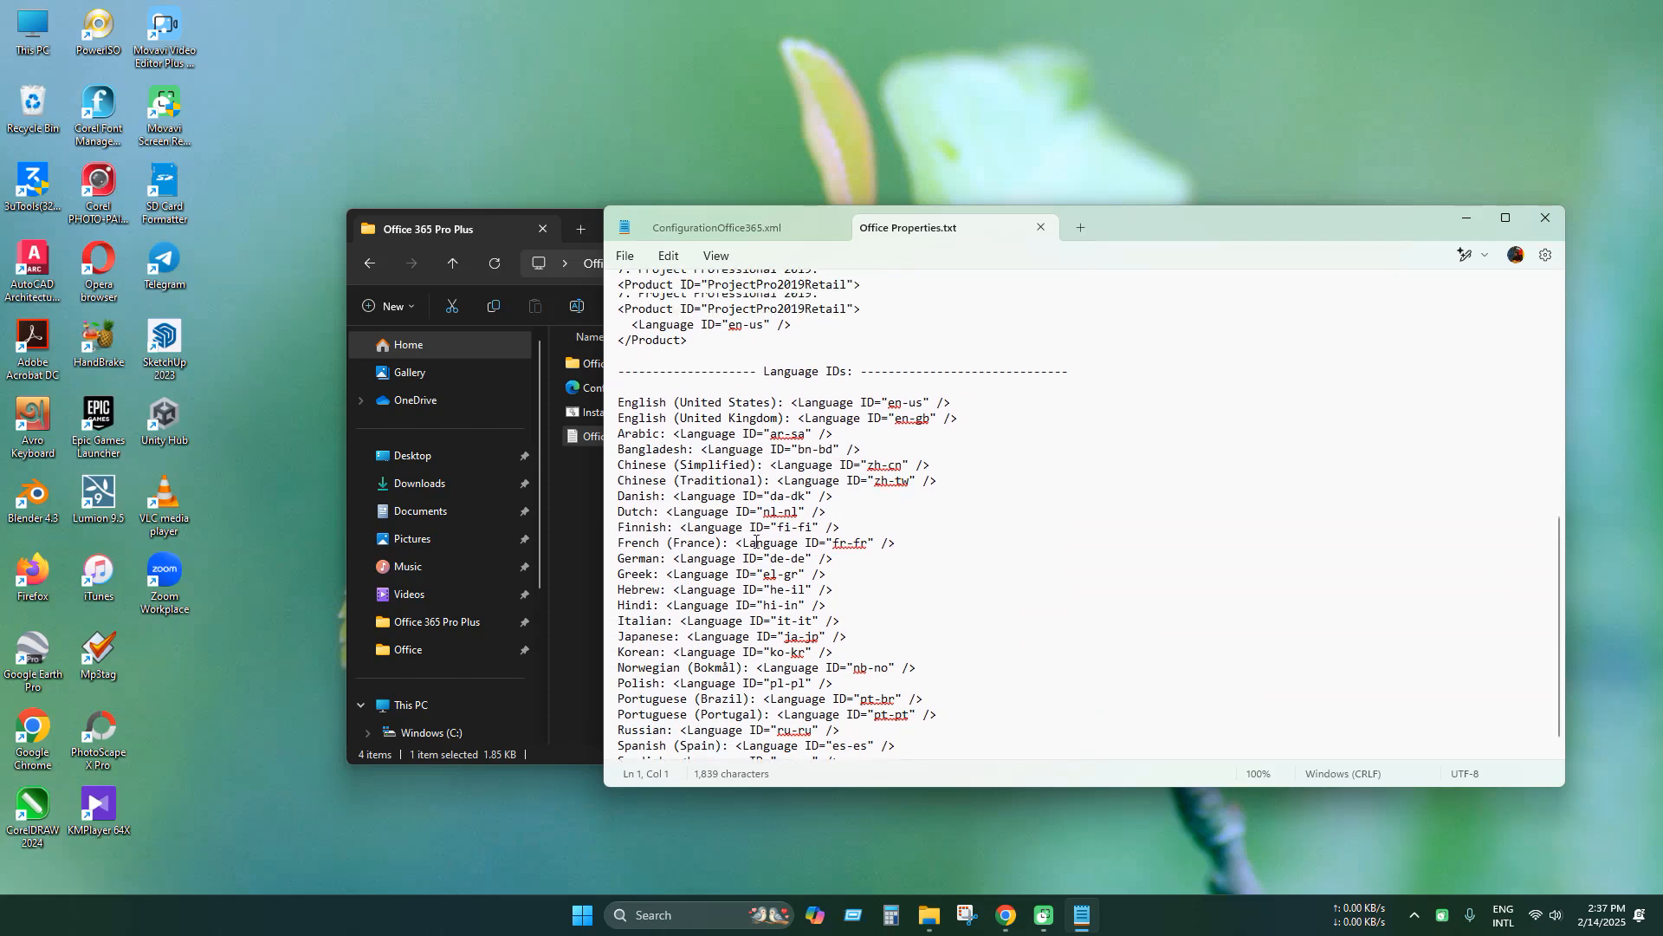
left_click(717, 227)
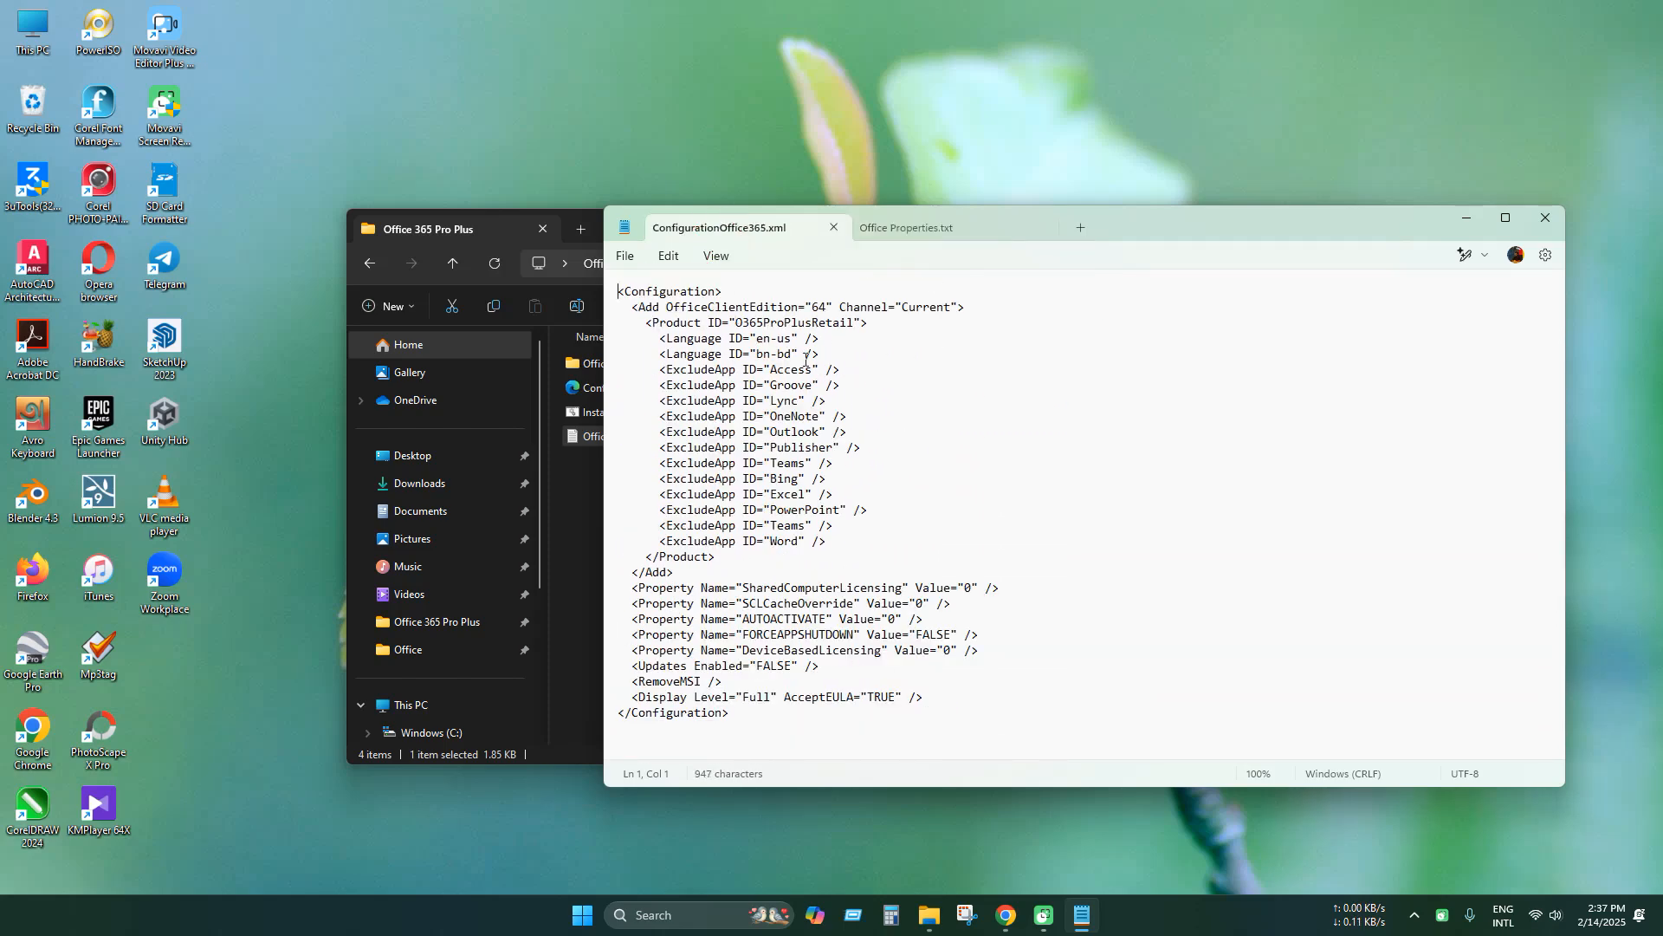
left_click(906, 227)
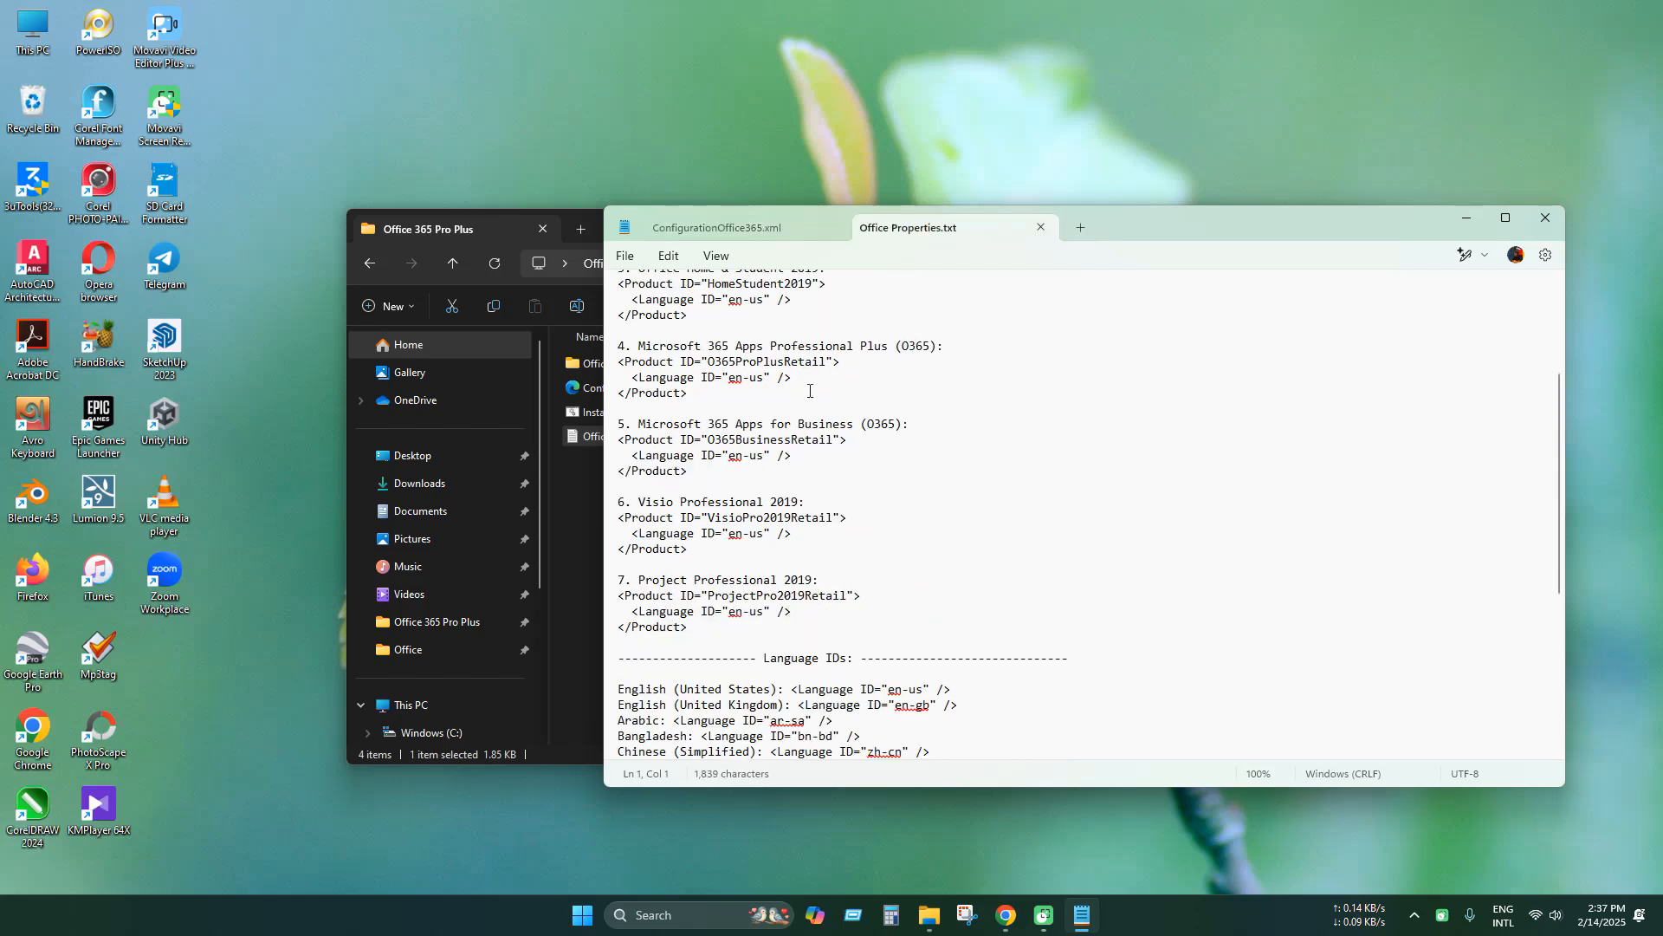
scroll("down", 3)
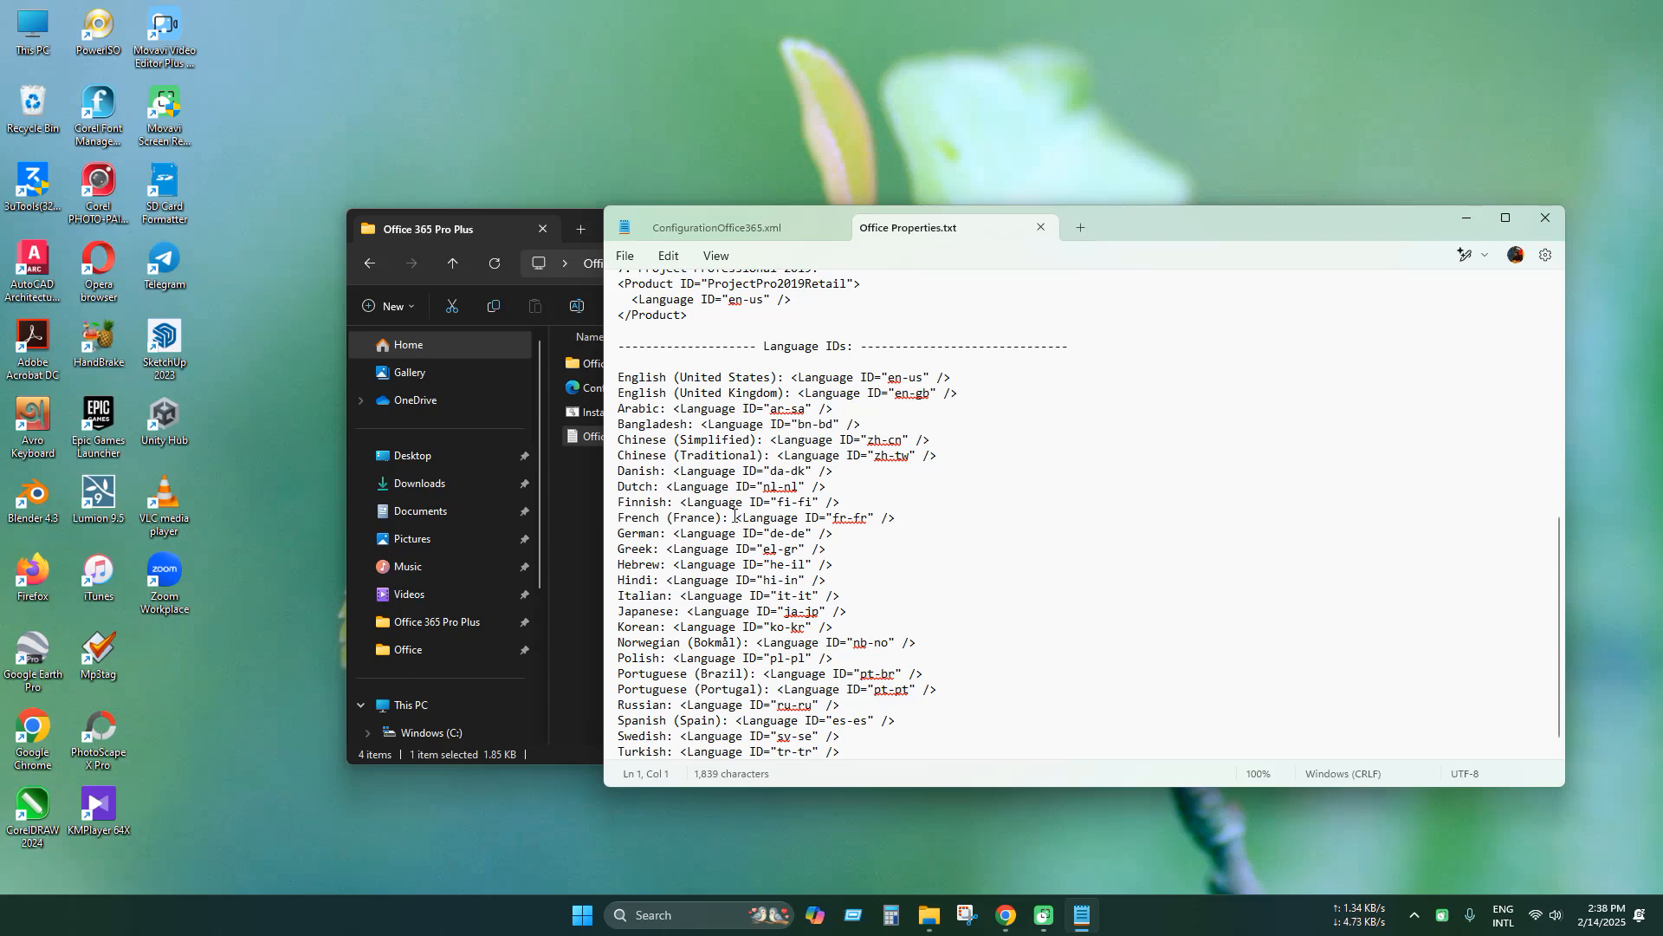
- Copy the fr-fr language ID line into the configuration XML, then delete it again
left_click_drag(739, 518, 894, 518)
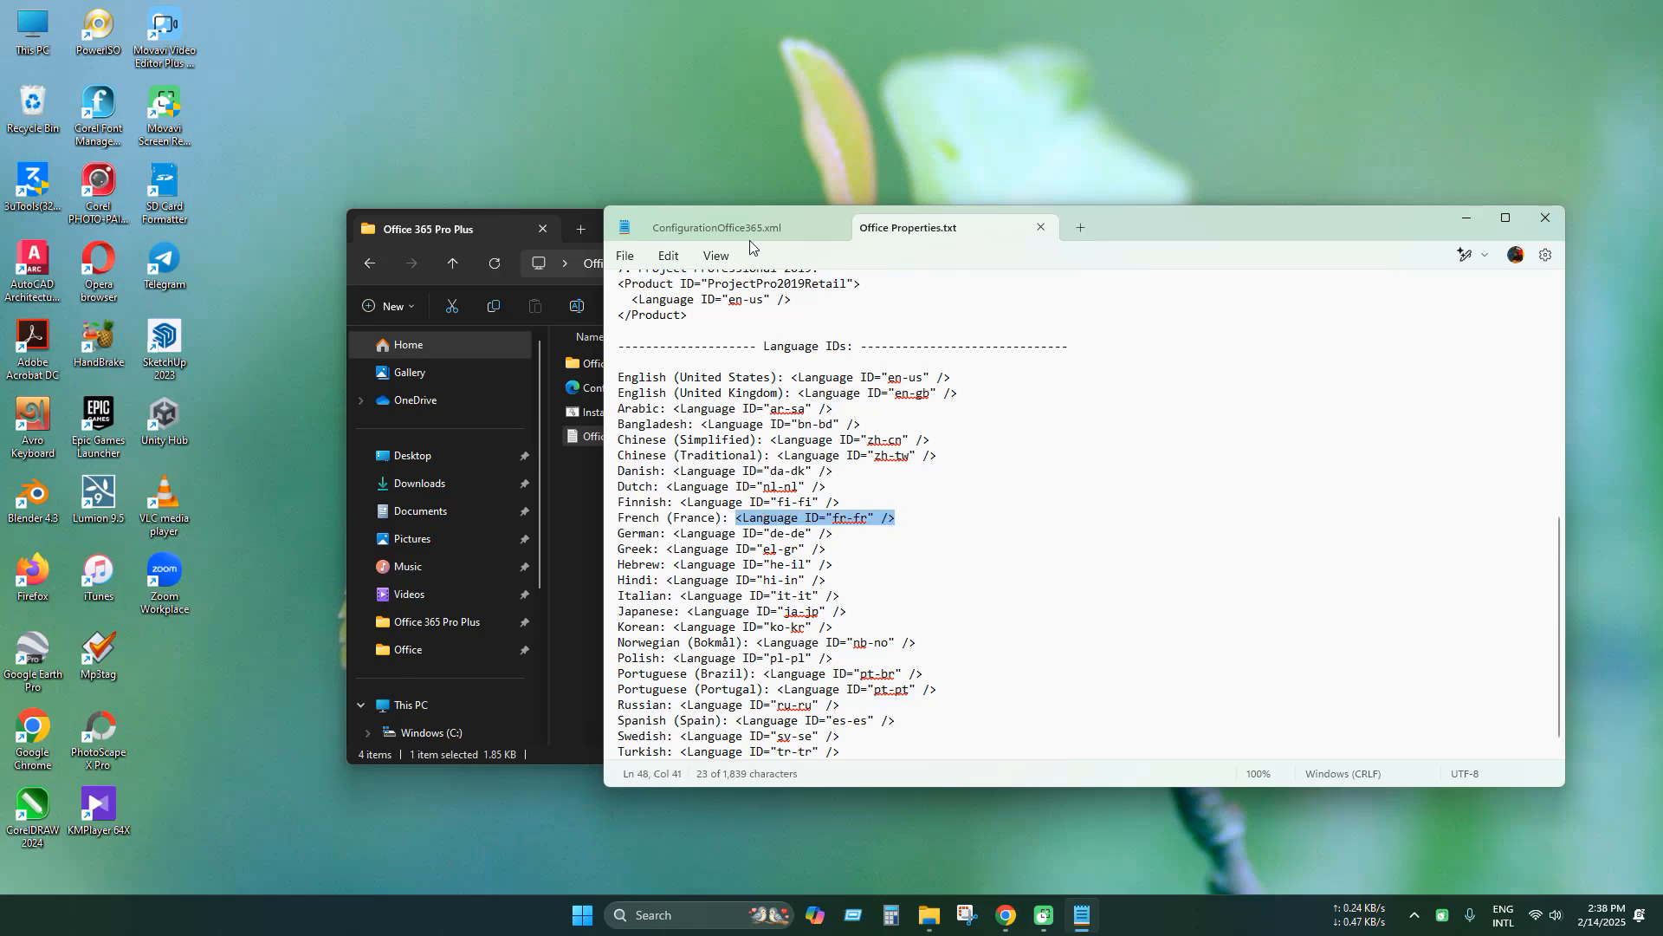
left_click(717, 227)
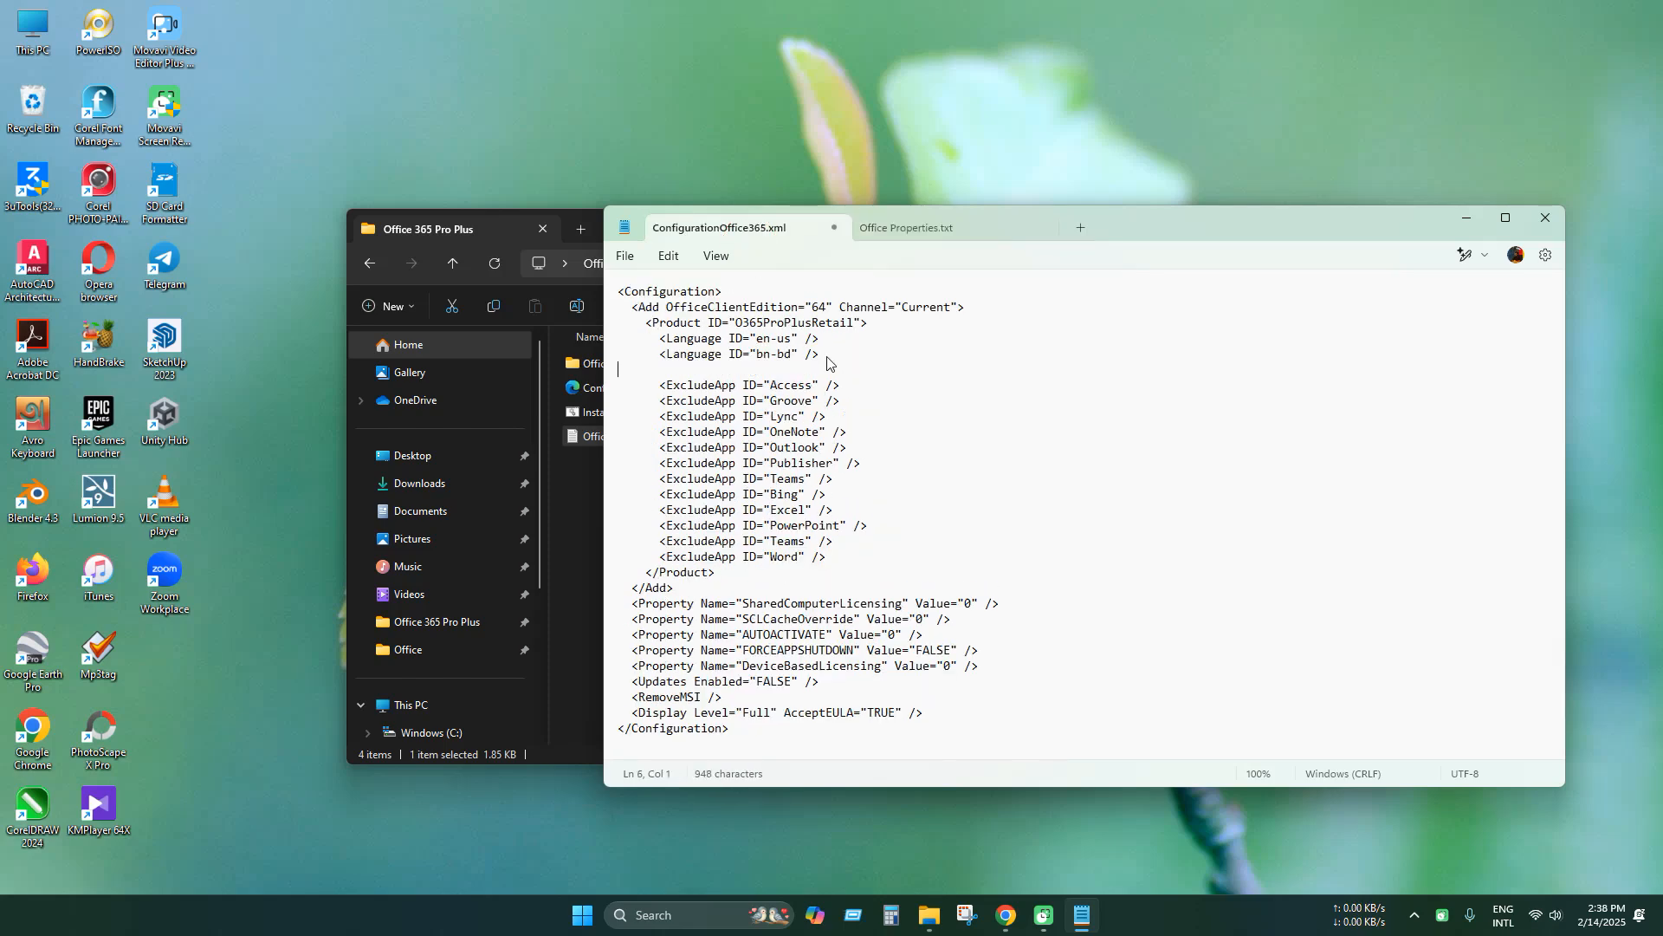
type("<Language ID=\"fr-fr\" />")
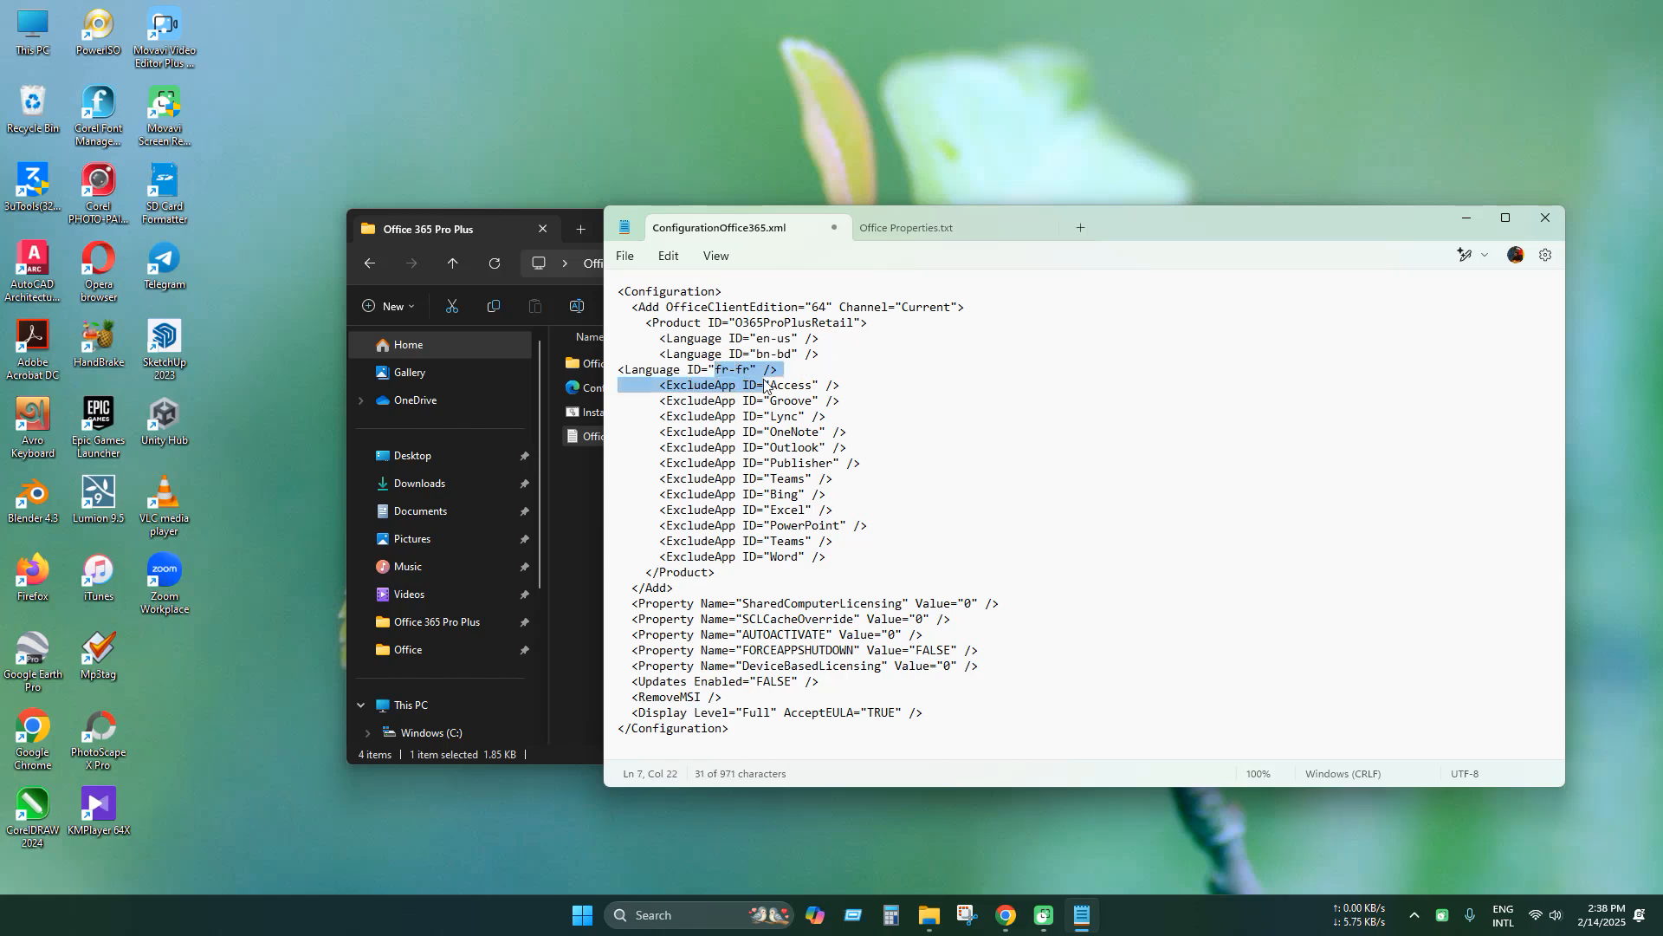
key("Delete")
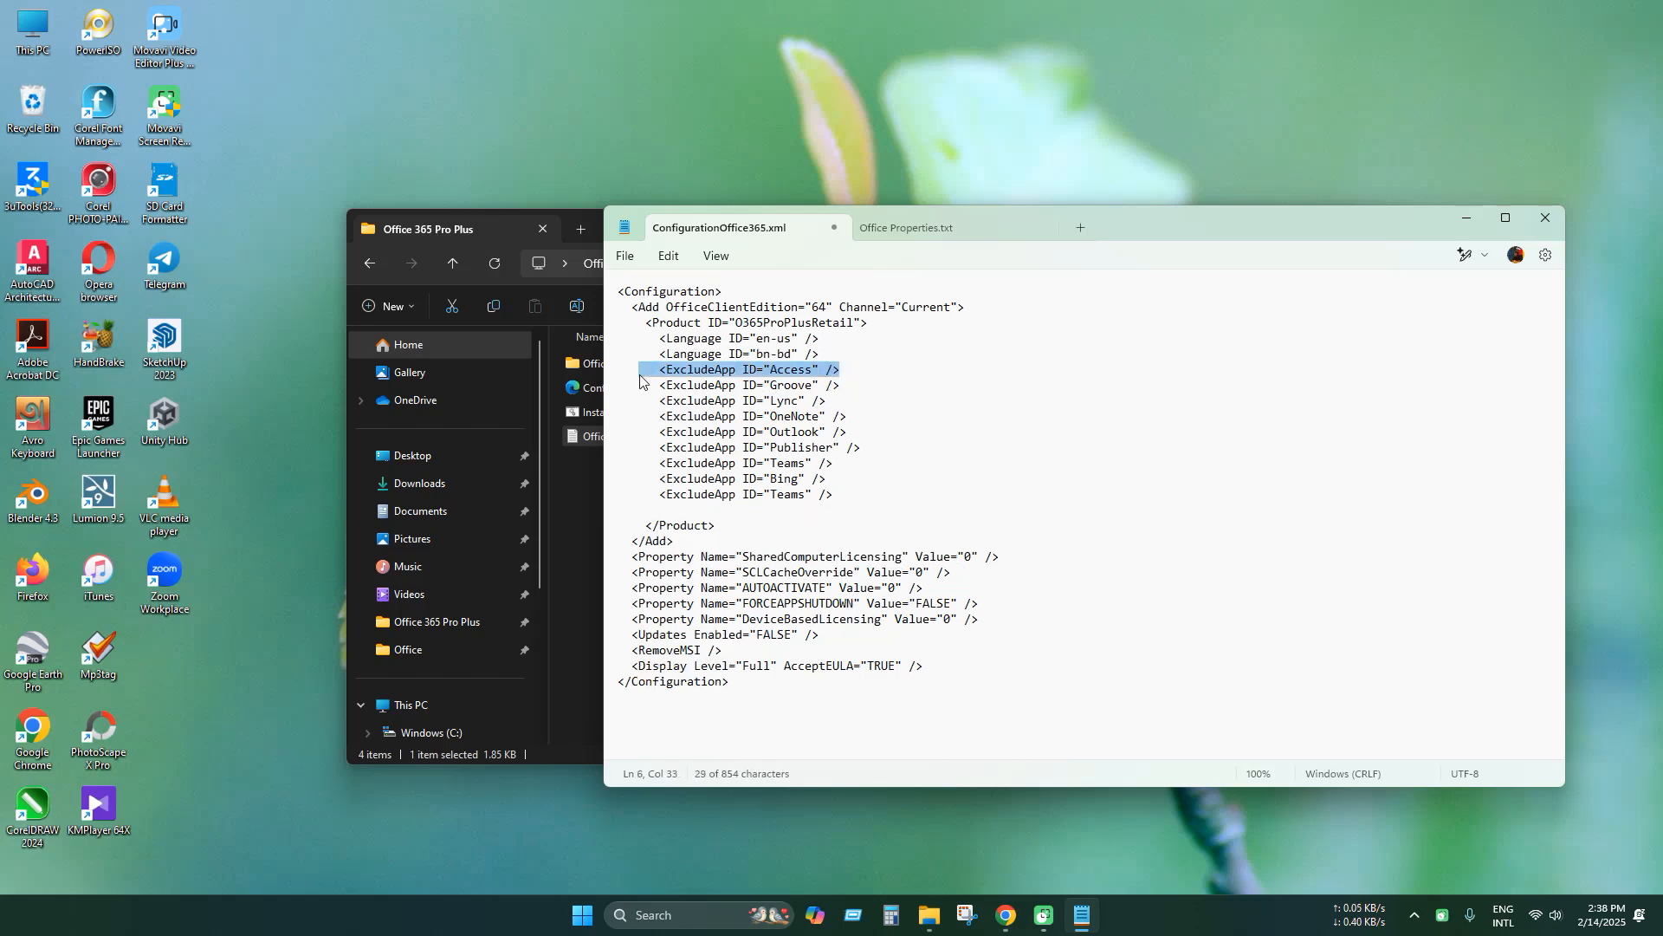
- Remove the Excel, PowerPoint and Word ExcludeApp lines and set OfficeClientEdition to 64
left_click(747, 431)
type("32")
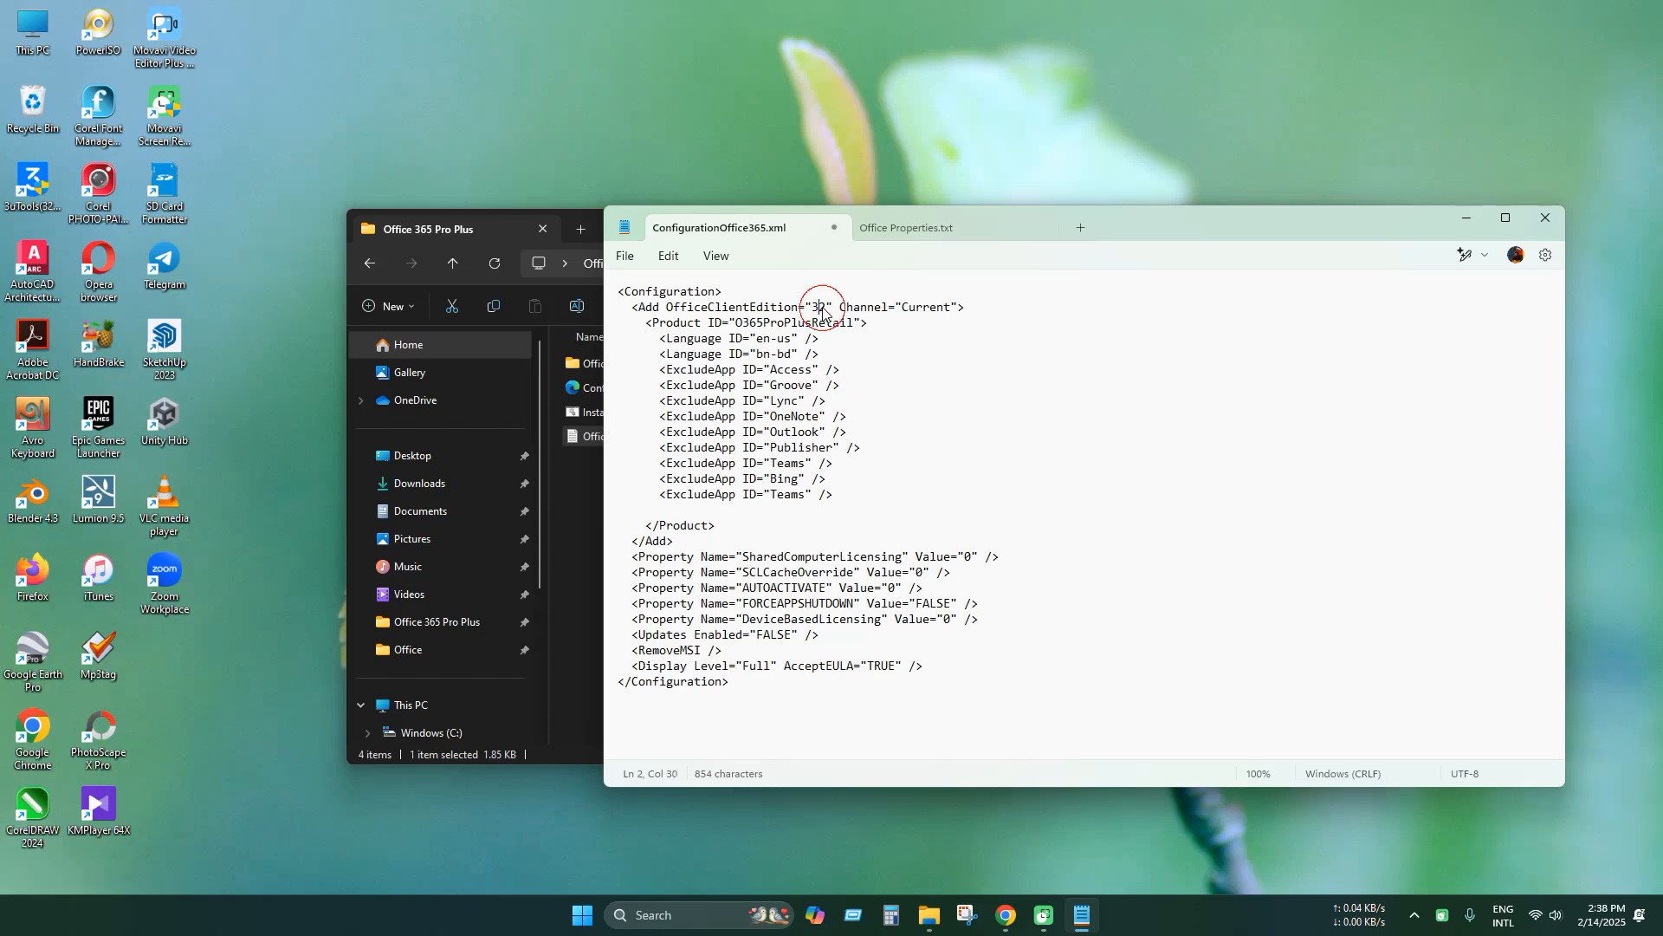
double_click(817, 306)
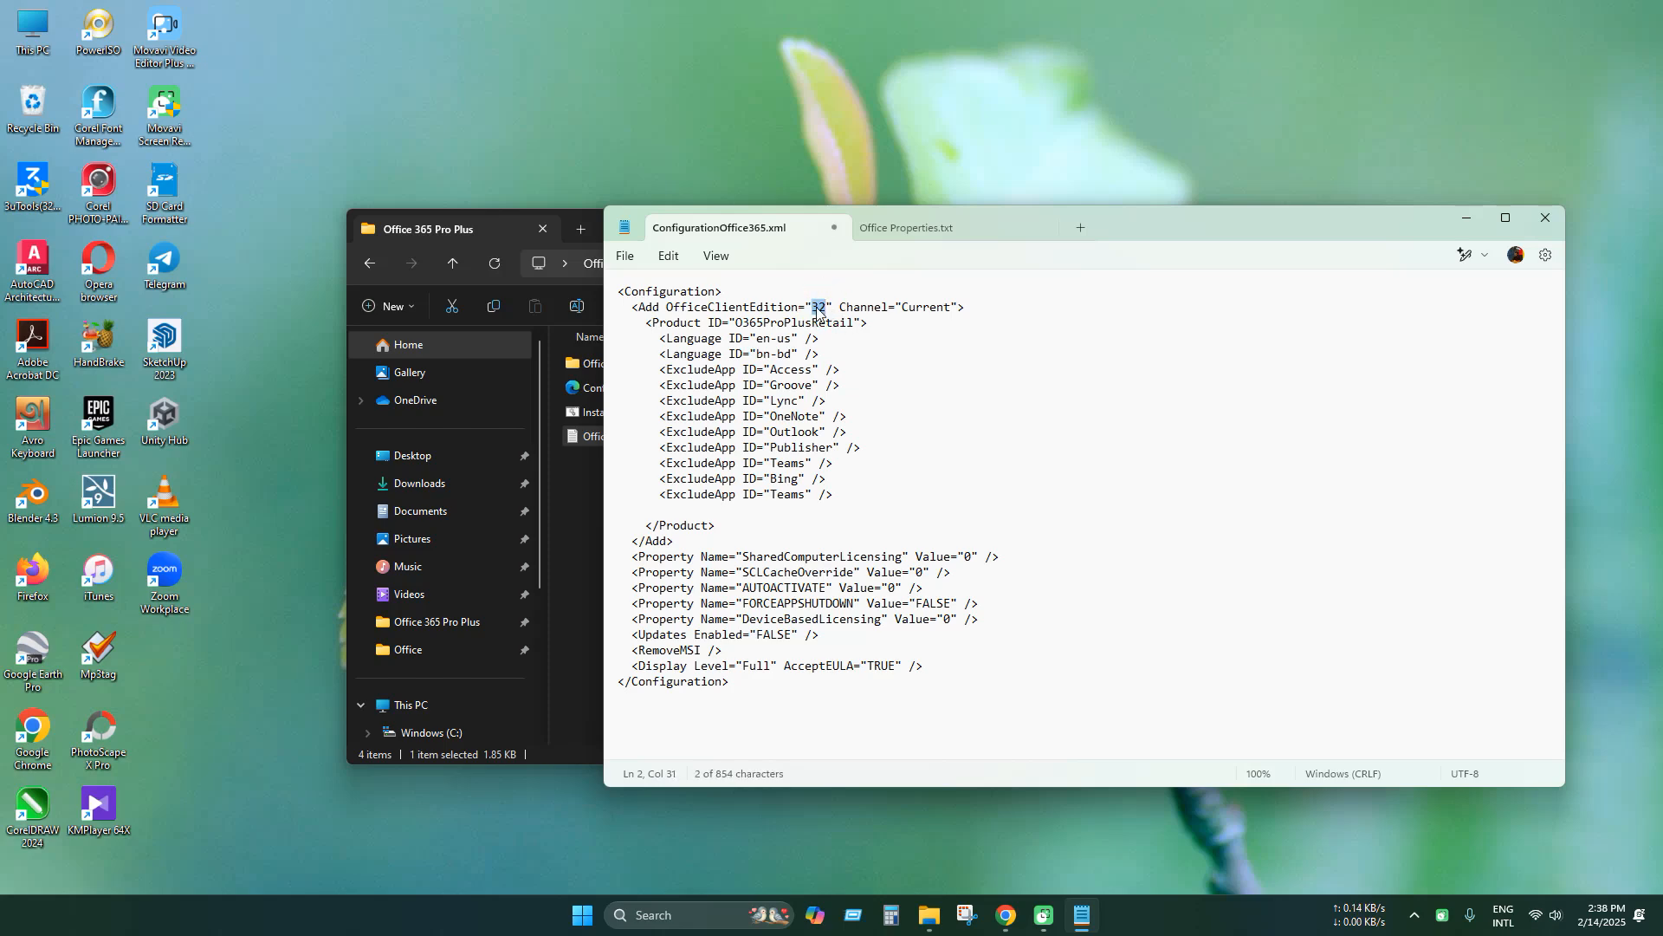
type("64")
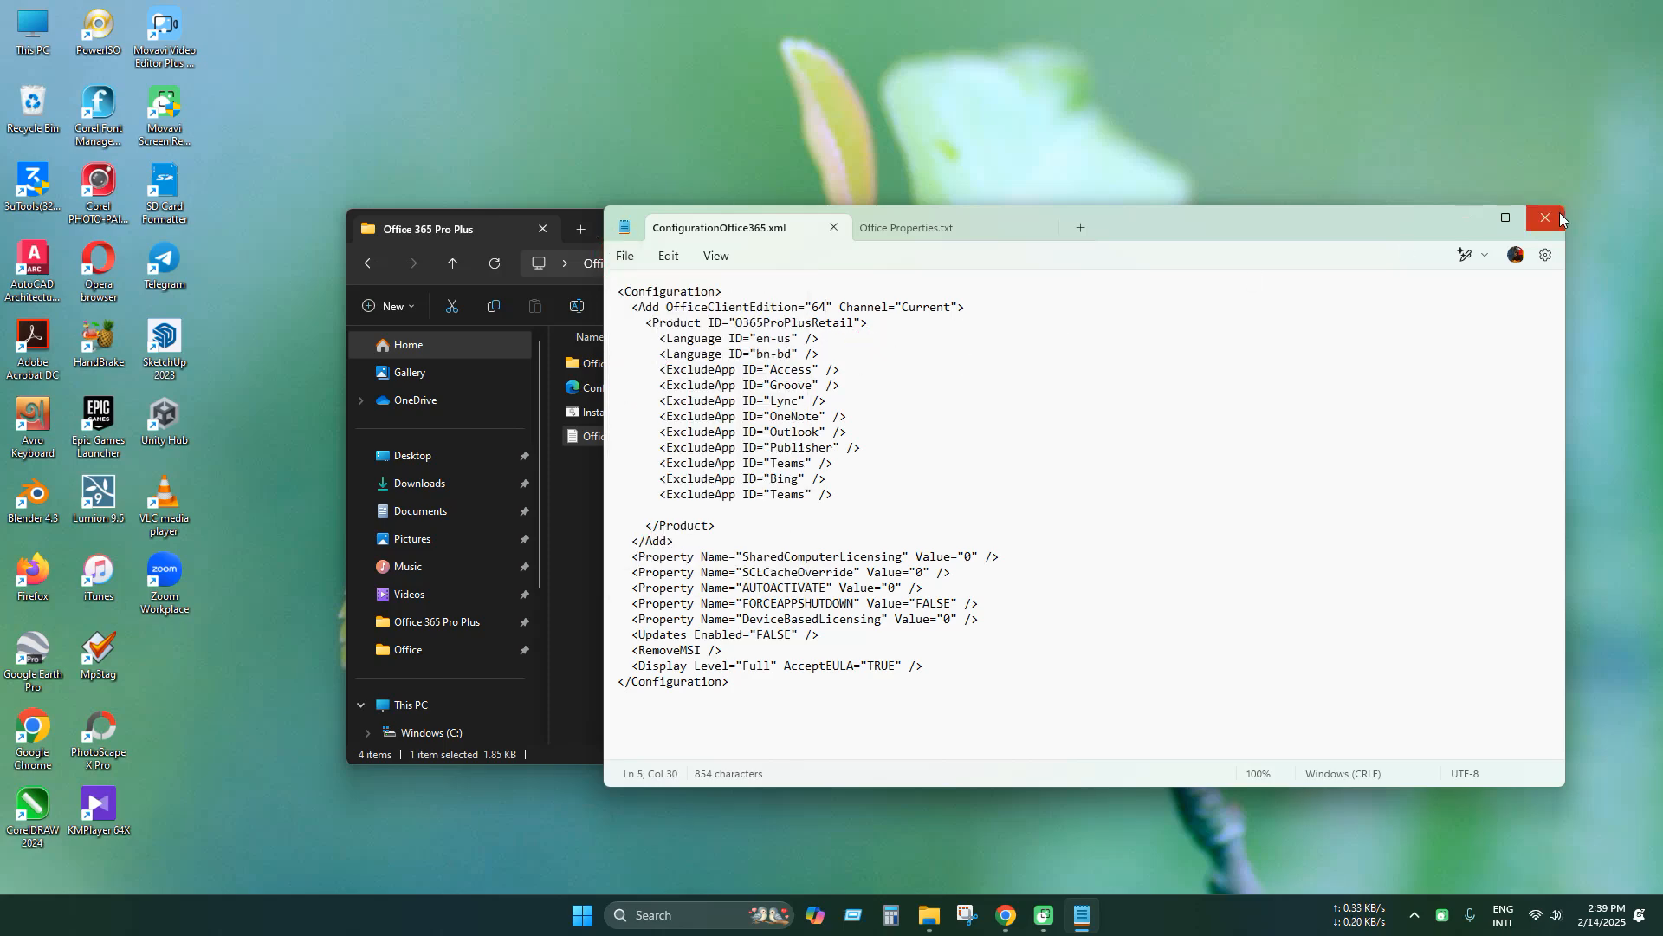
- Close the configuration file, run Install Office.bat, and dismiss its command prompt window
left_click(1546, 217)
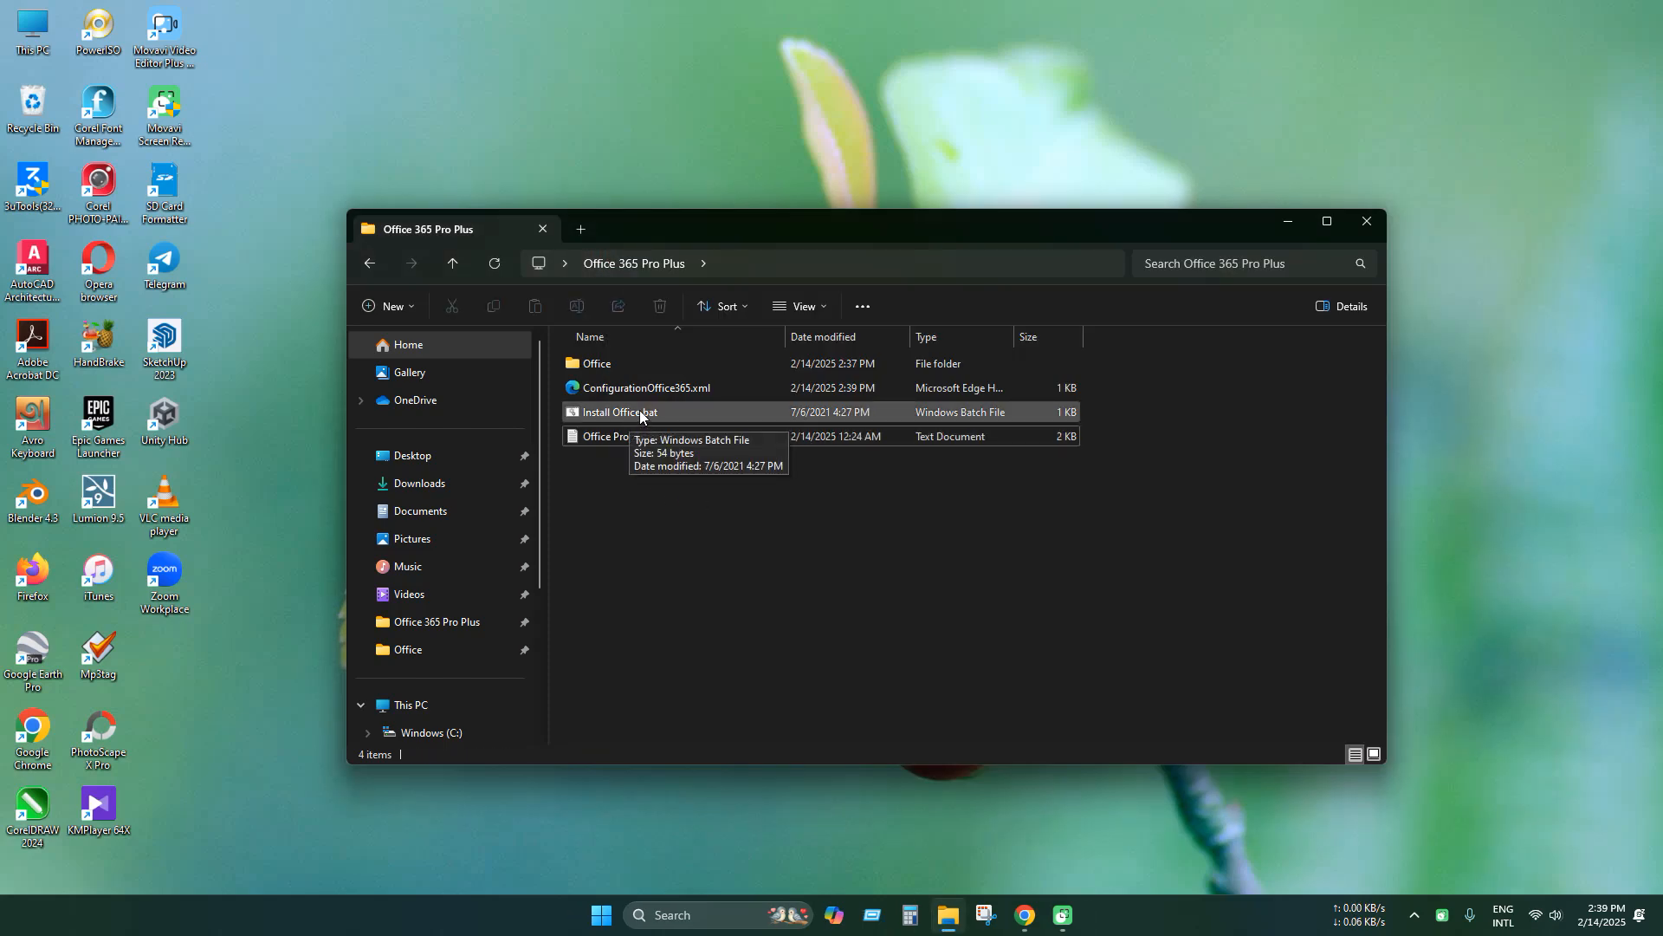
double_click(621, 412)
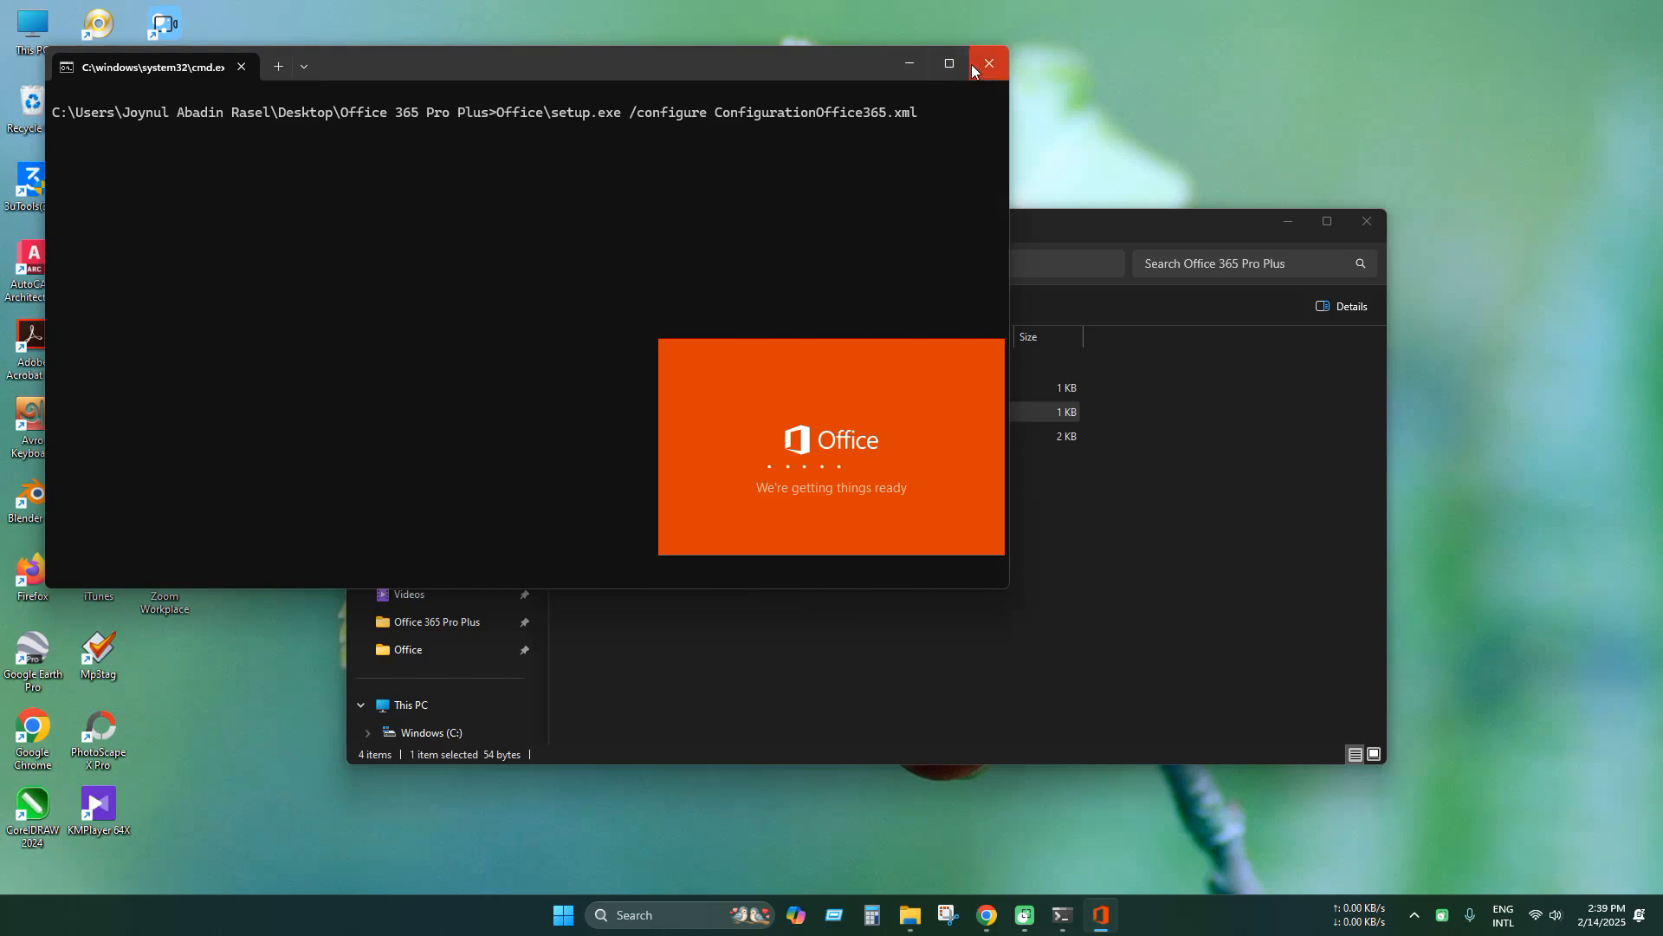
left_click(985, 63)
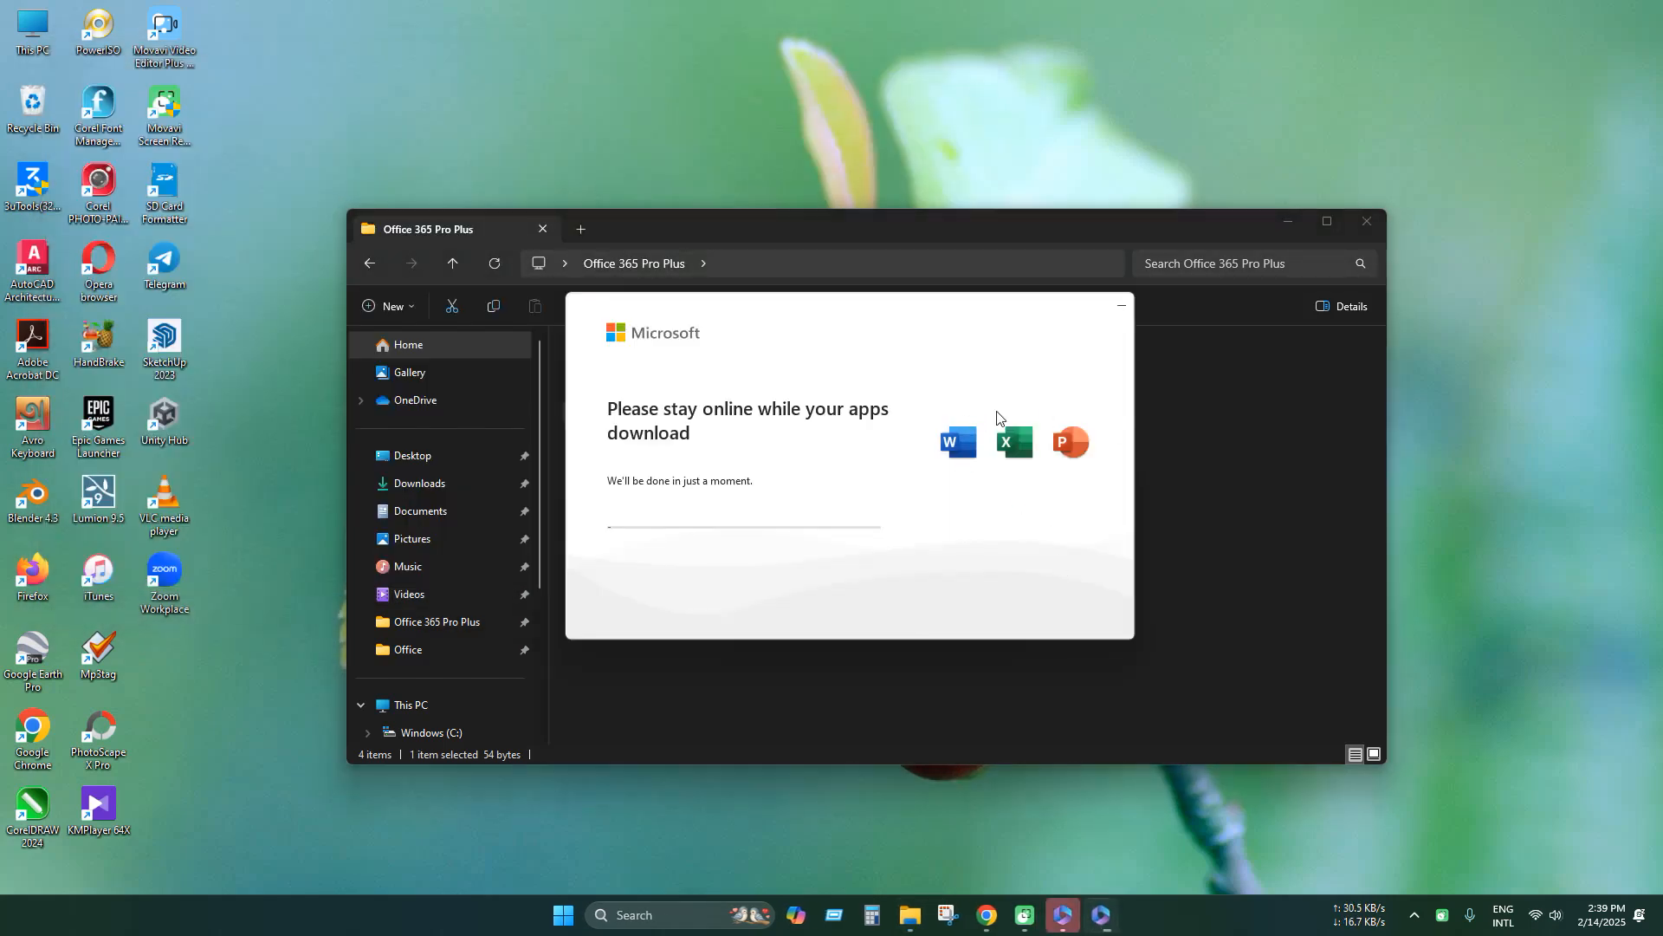
mouse_move(974, 425)
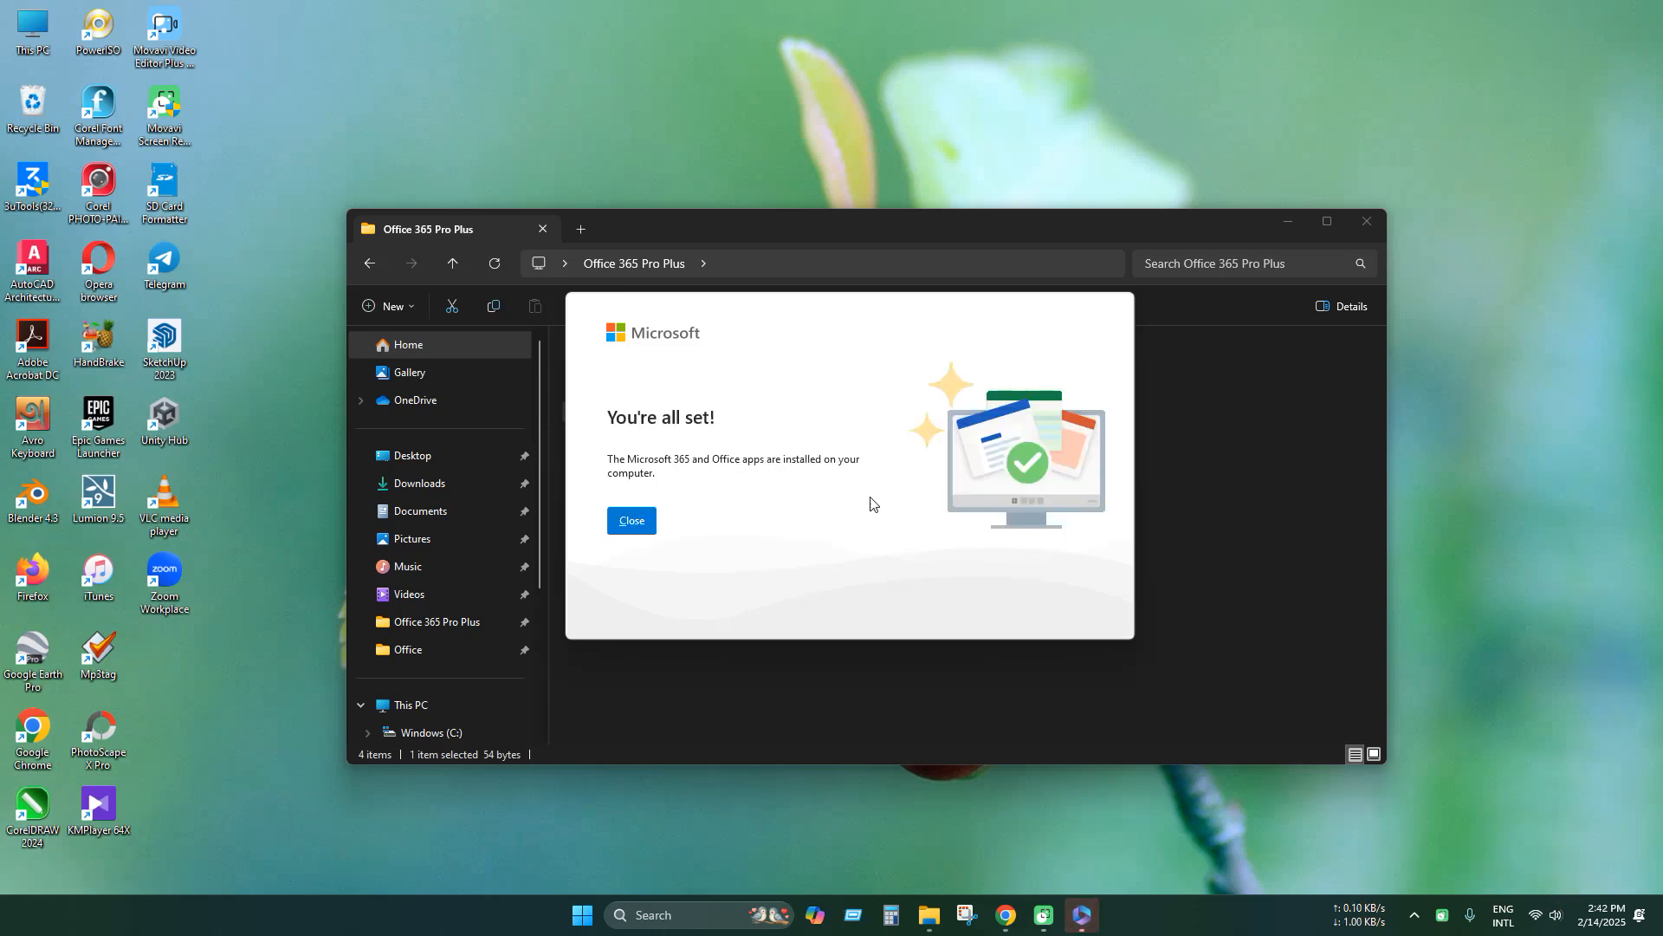
- Dismiss the installation-complete message and check the Start menu for Word, Excel and PowerPoint
left_click(629, 520)
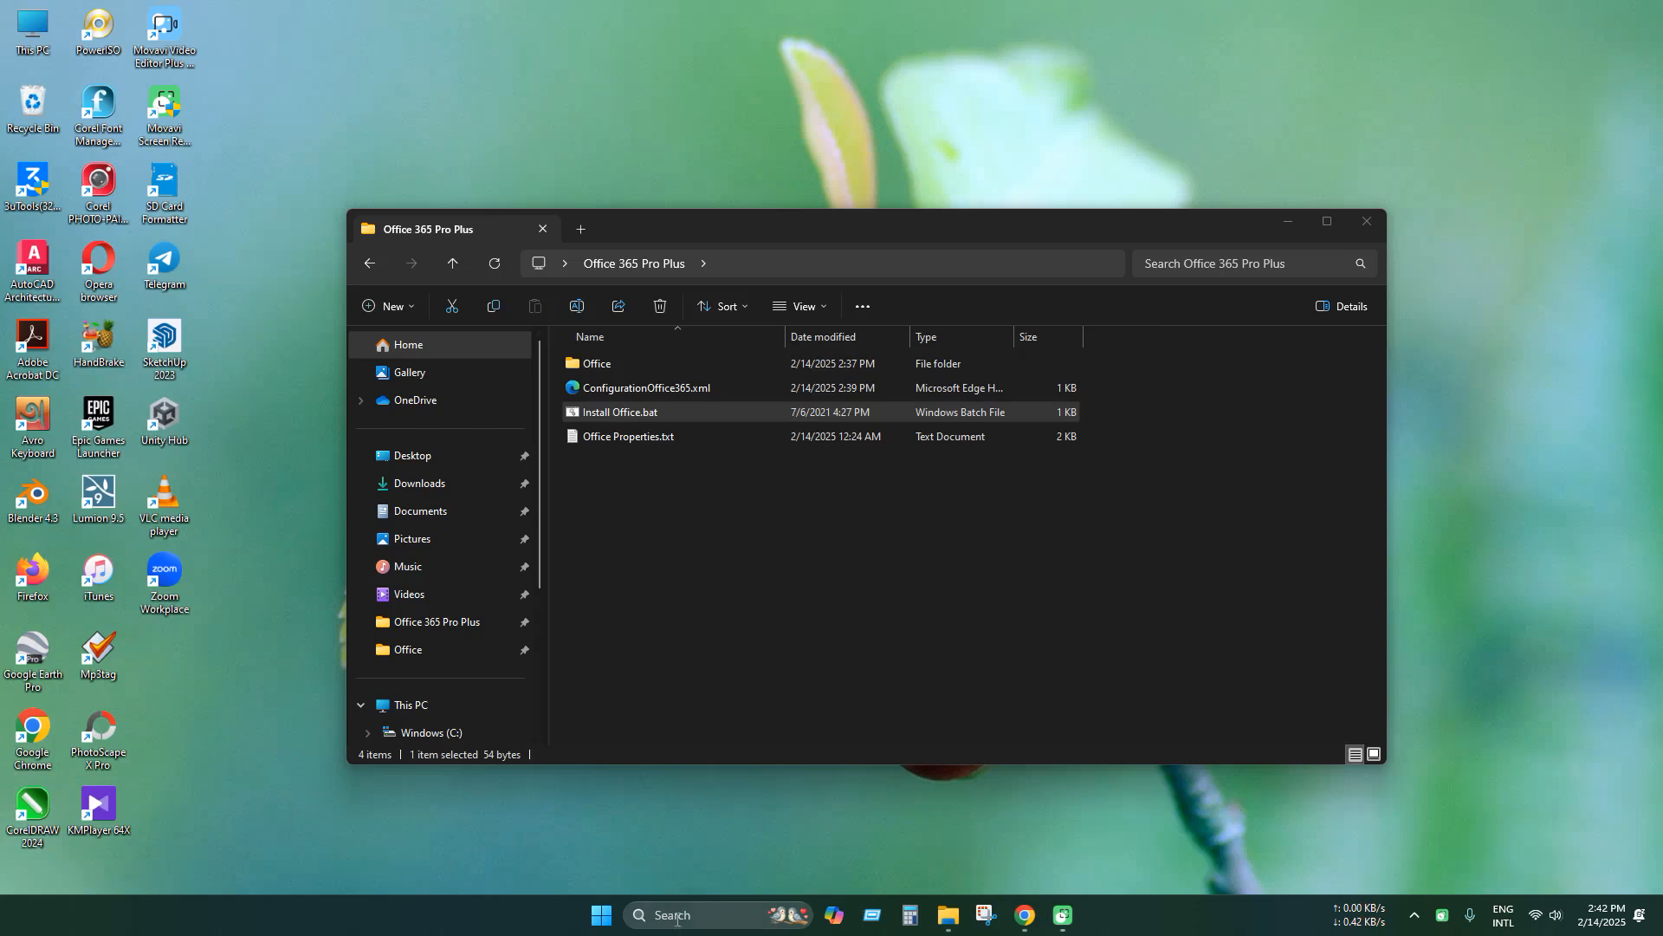
left_click(600, 915)
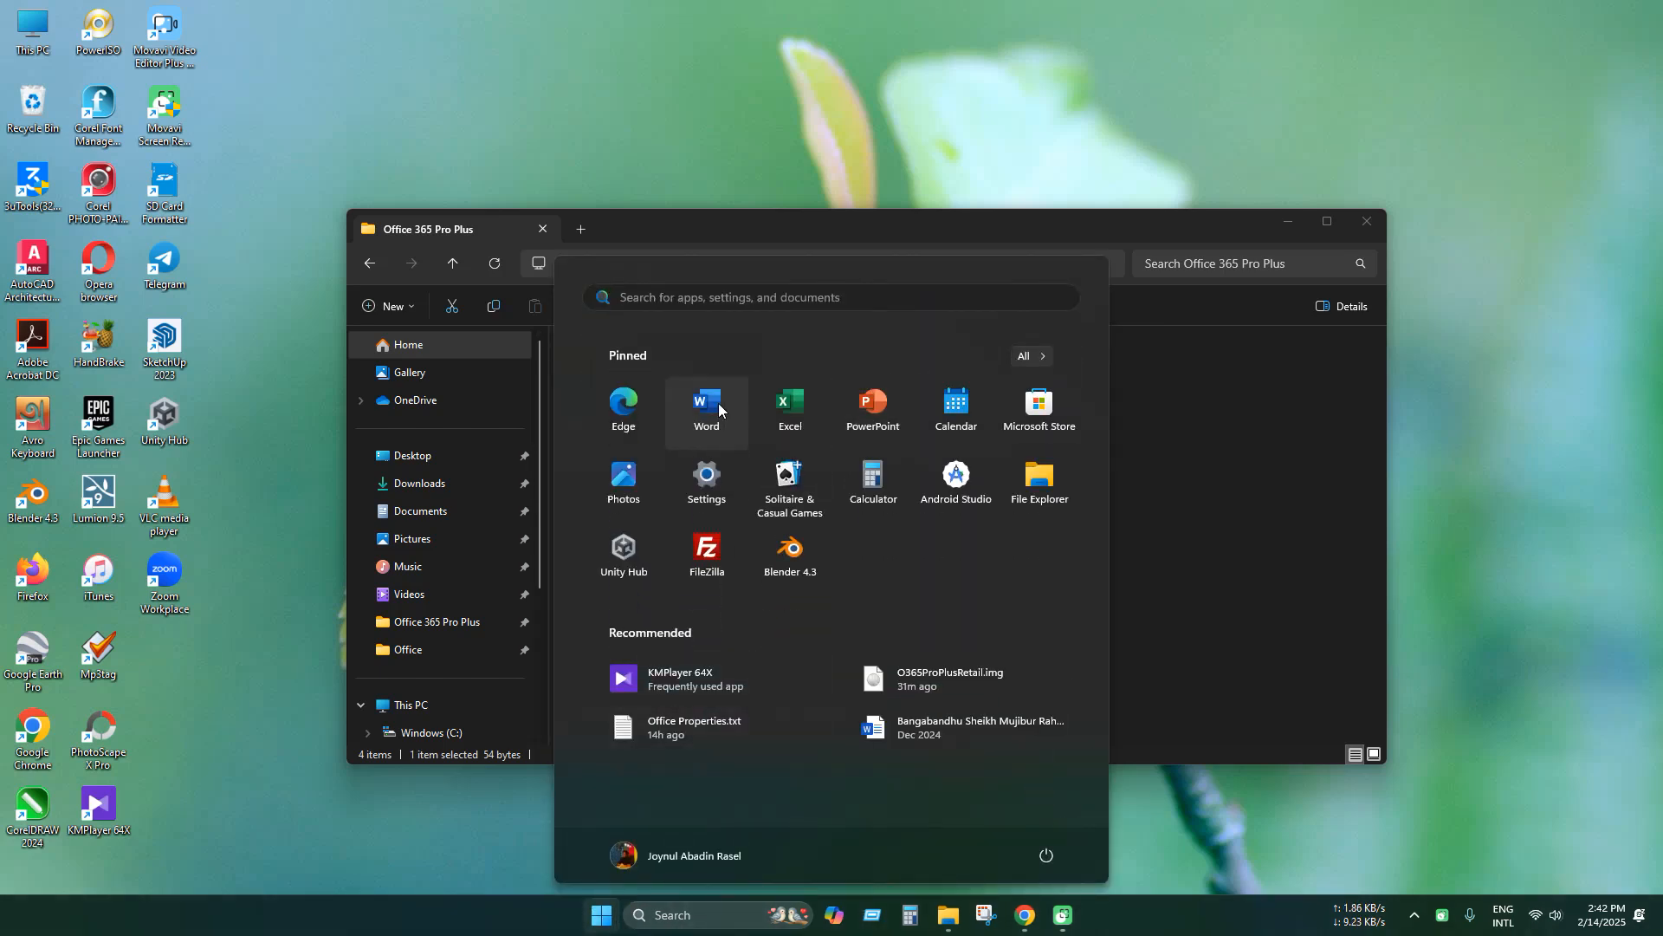
mouse_move(954, 528)
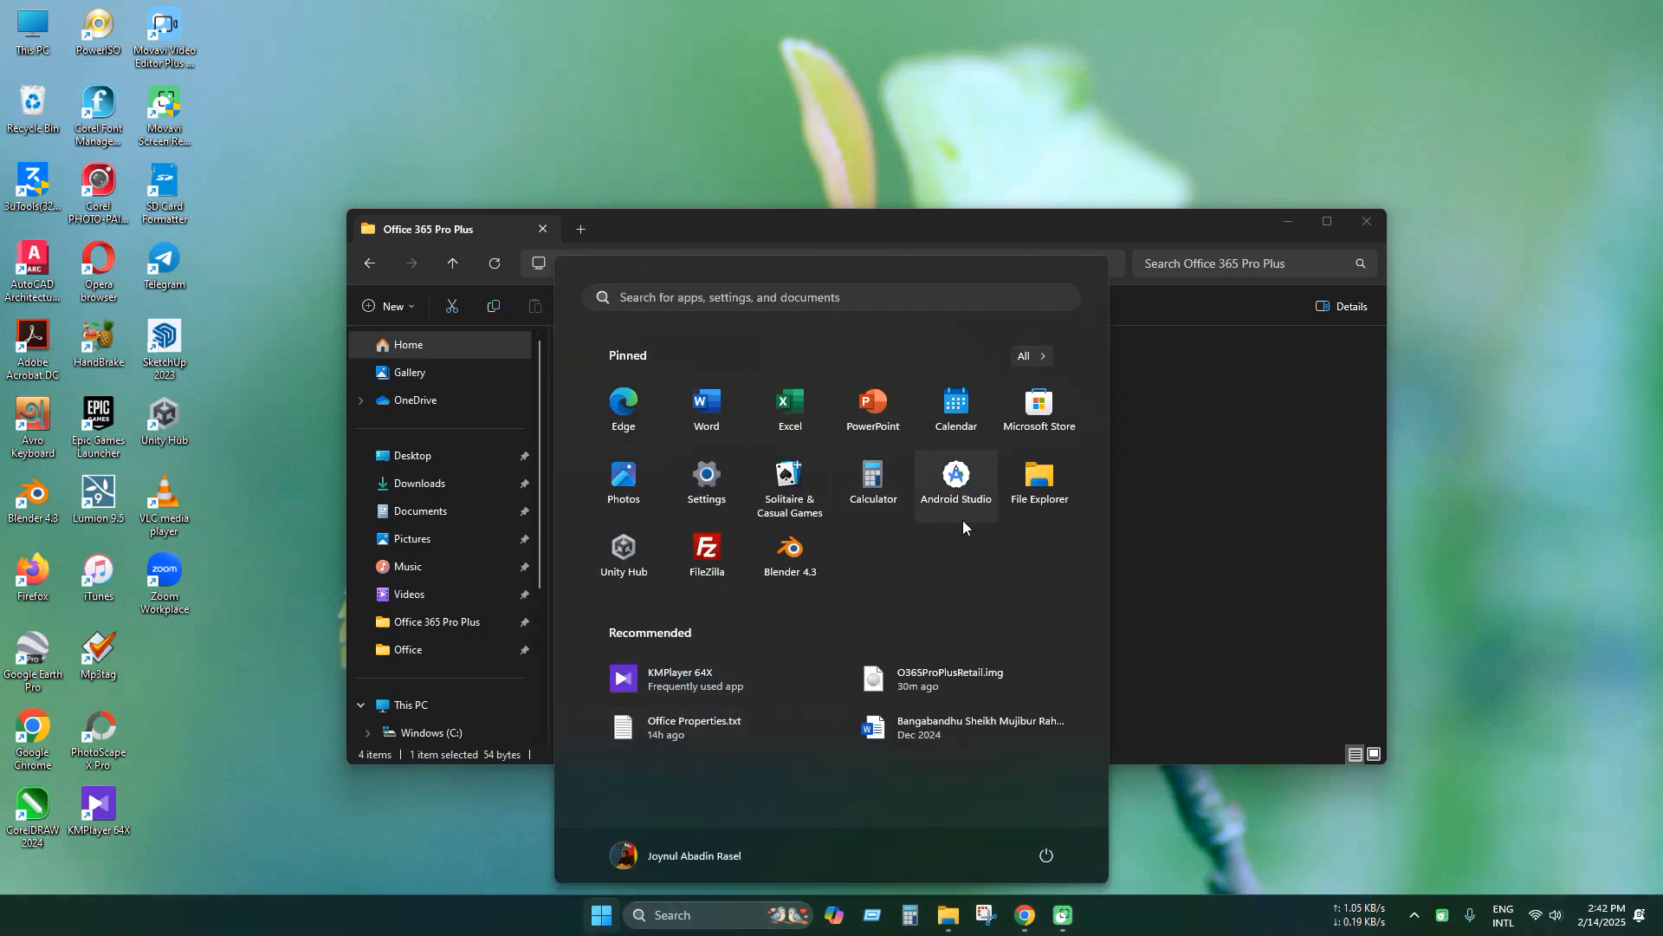